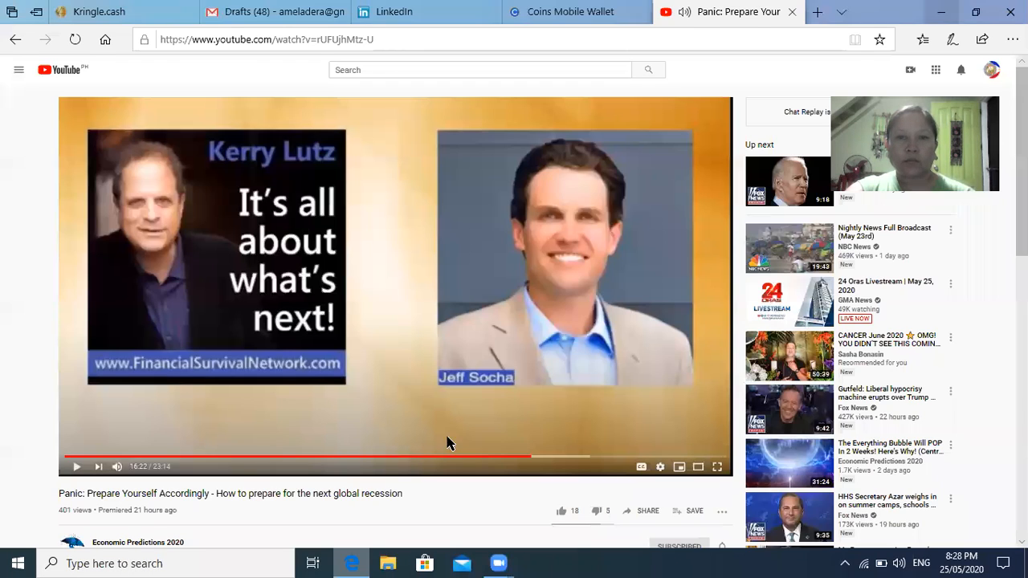
Return to the Kringle.cash tab showing the French Full Timer leaderboard for 05/18–05/24/2020.
click(96, 11)
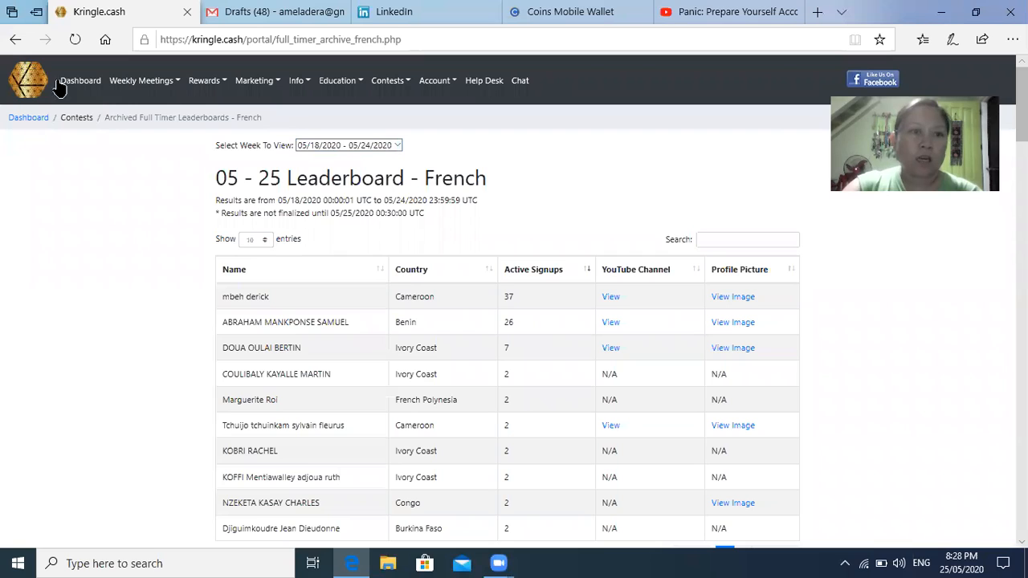
mouse_move(80, 81)
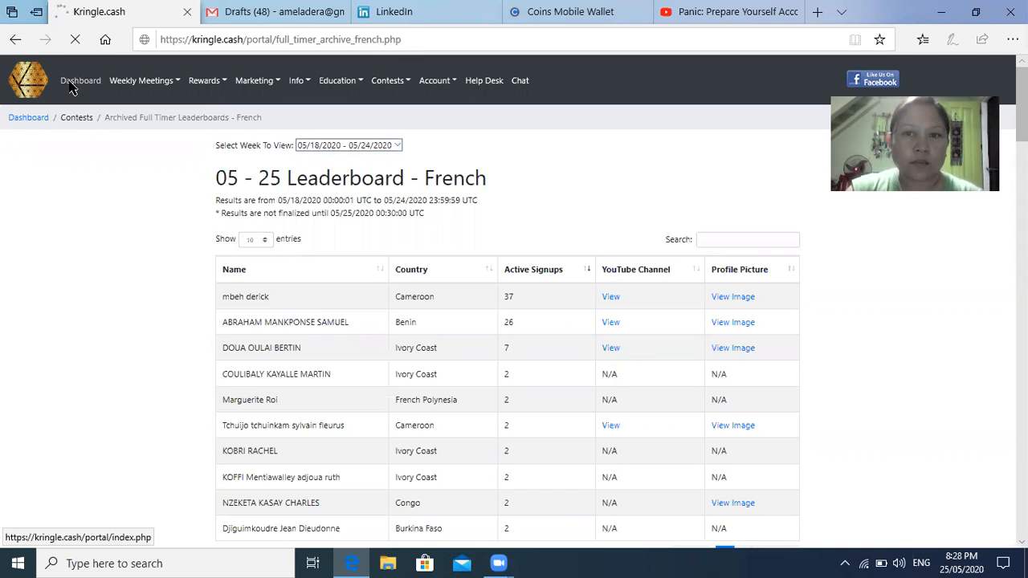
Go to the dashboard and scroll to the A-Team status: position 100 of 22,210.
click(80, 80)
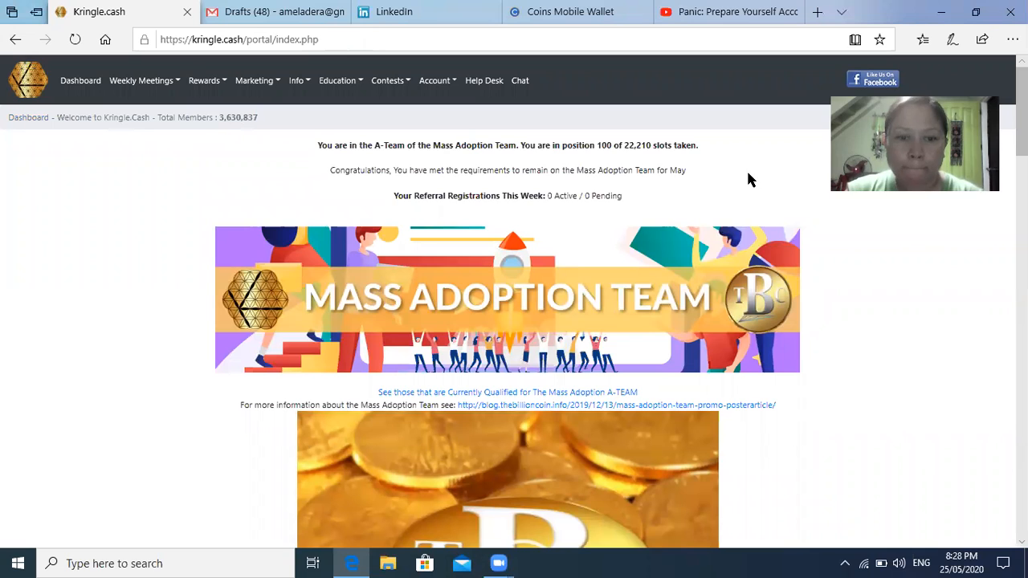
scroll(down, 3)
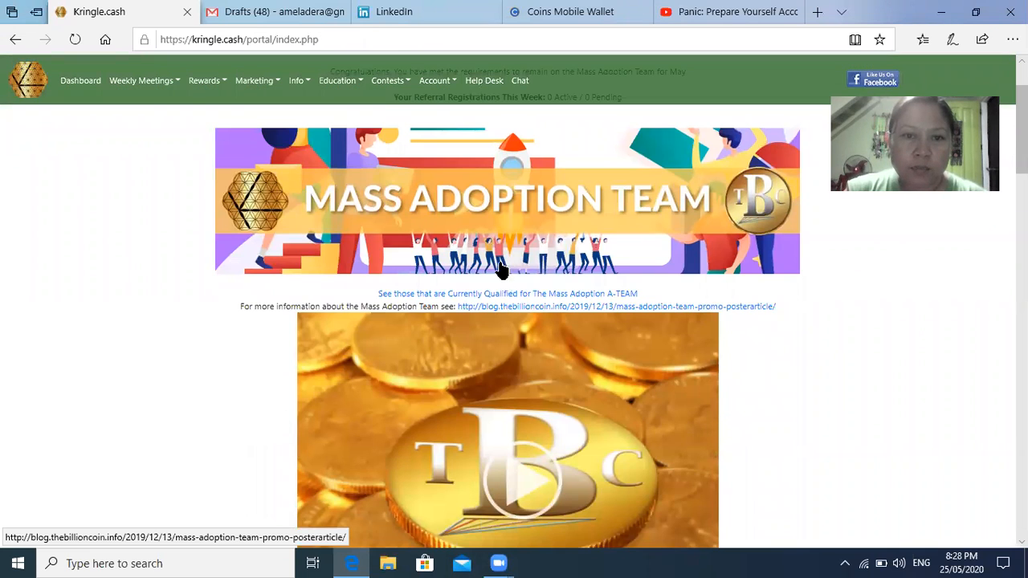
mouse_move(544, 223)
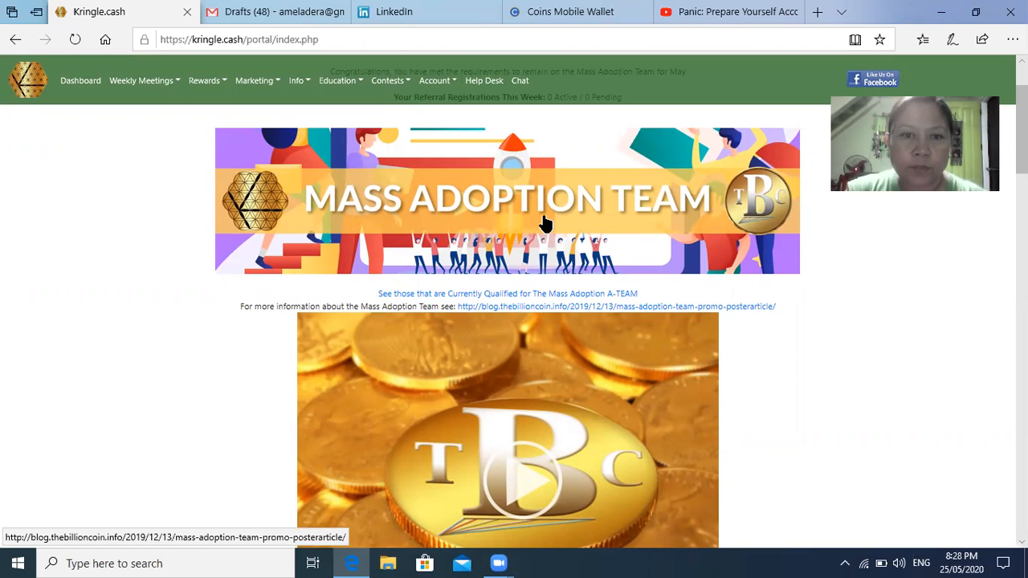
mouse_move(526, 298)
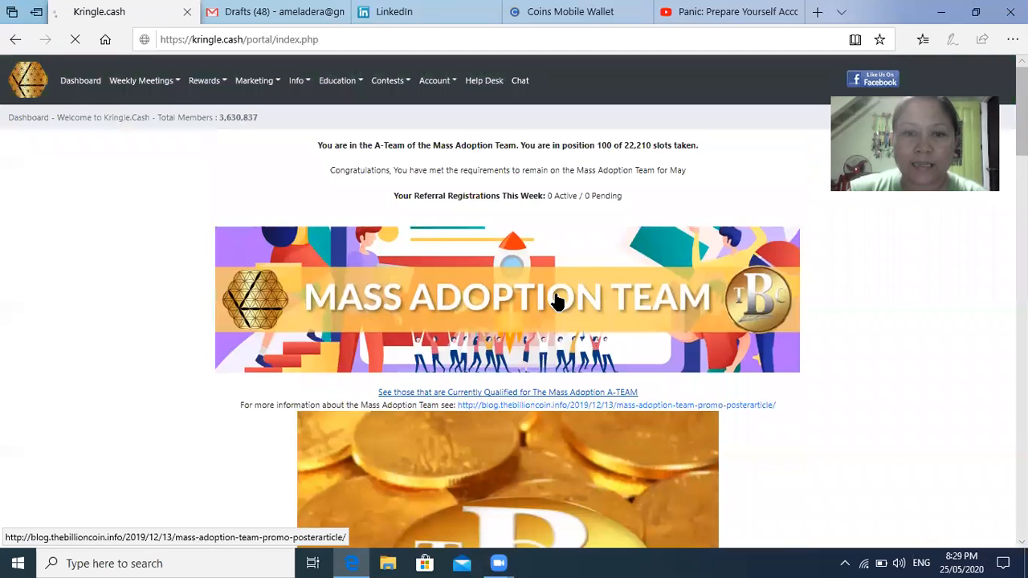
click(506, 391)
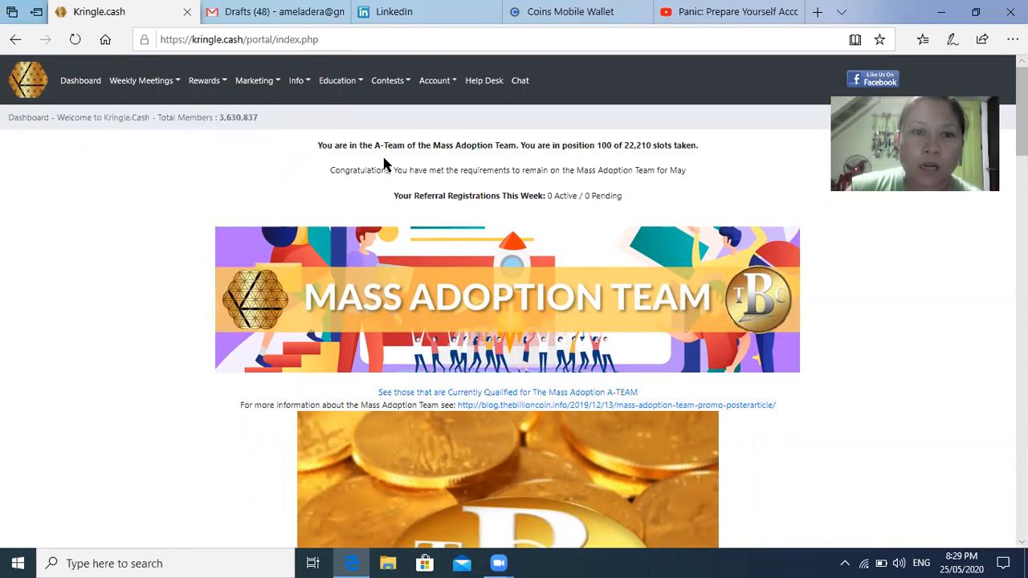
mouse_move(602, 155)
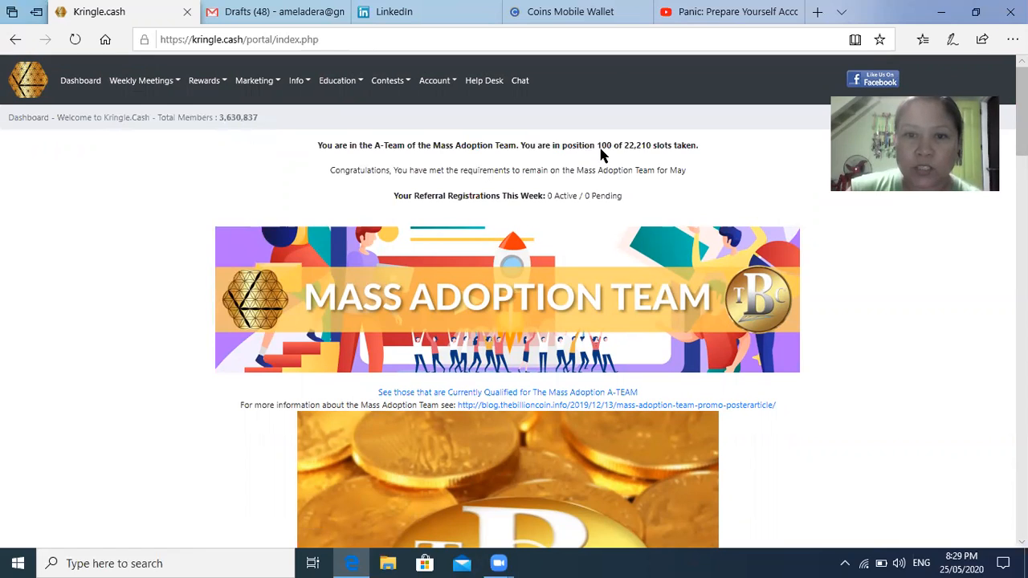
mouse_move(316, 167)
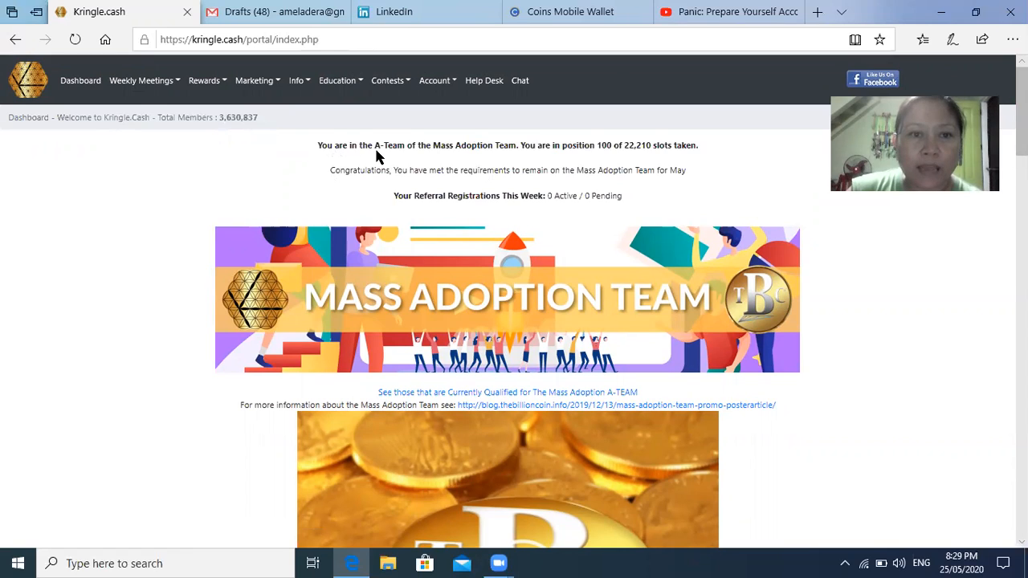
mouse_move(518, 157)
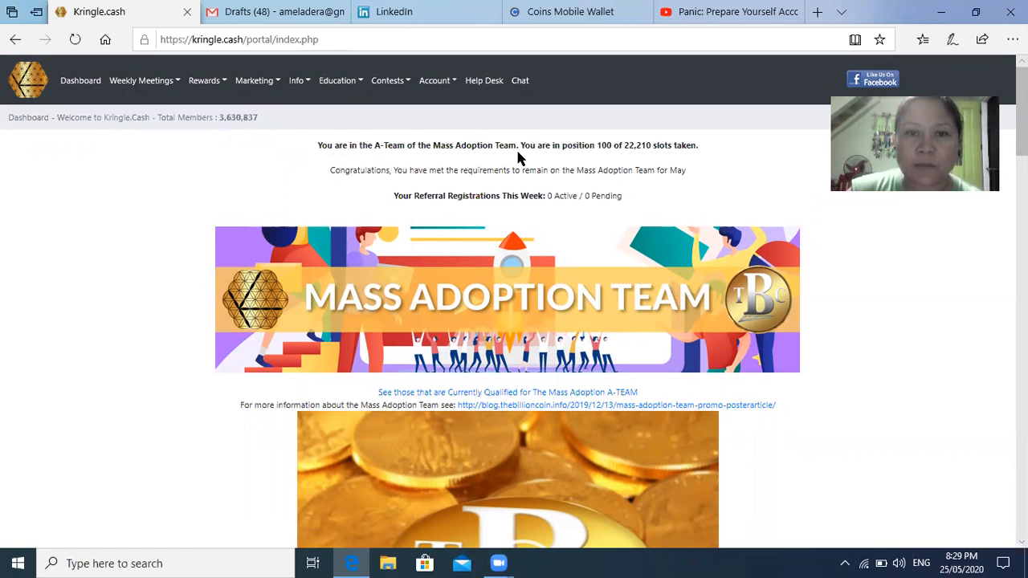
mouse_move(607, 155)
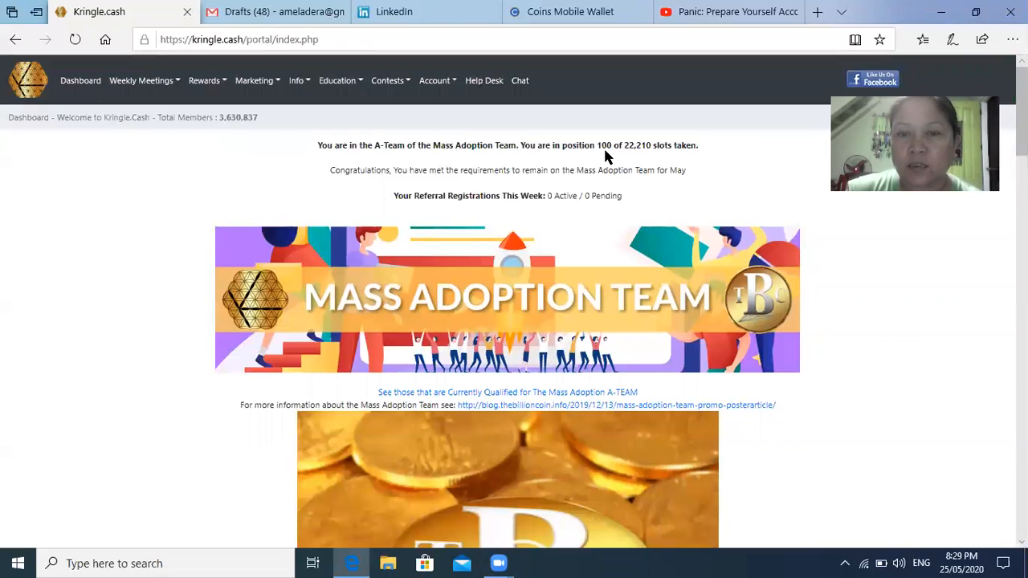
mouse_move(631, 153)
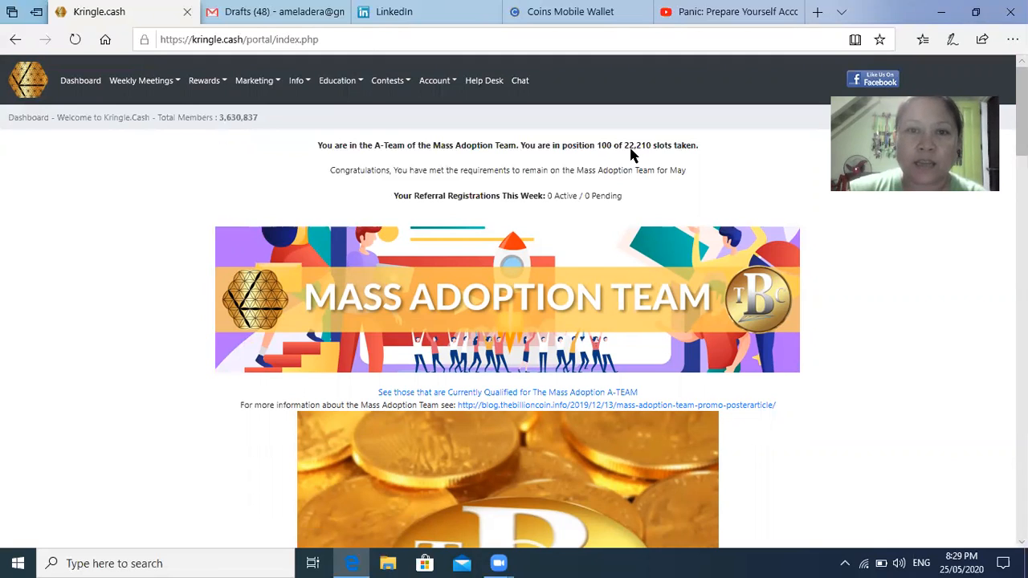
mouse_move(570, 158)
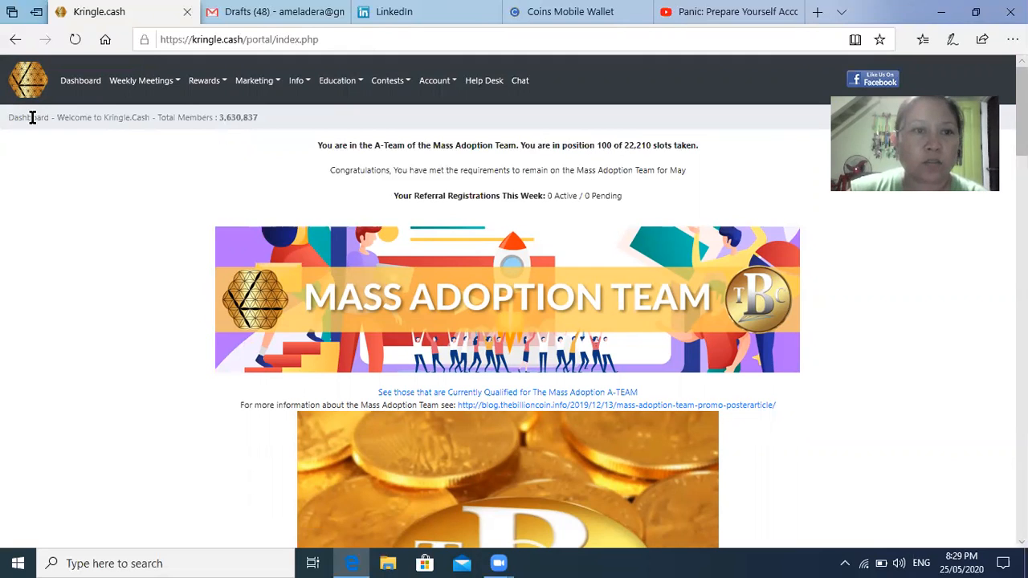
mouse_move(578, 246)
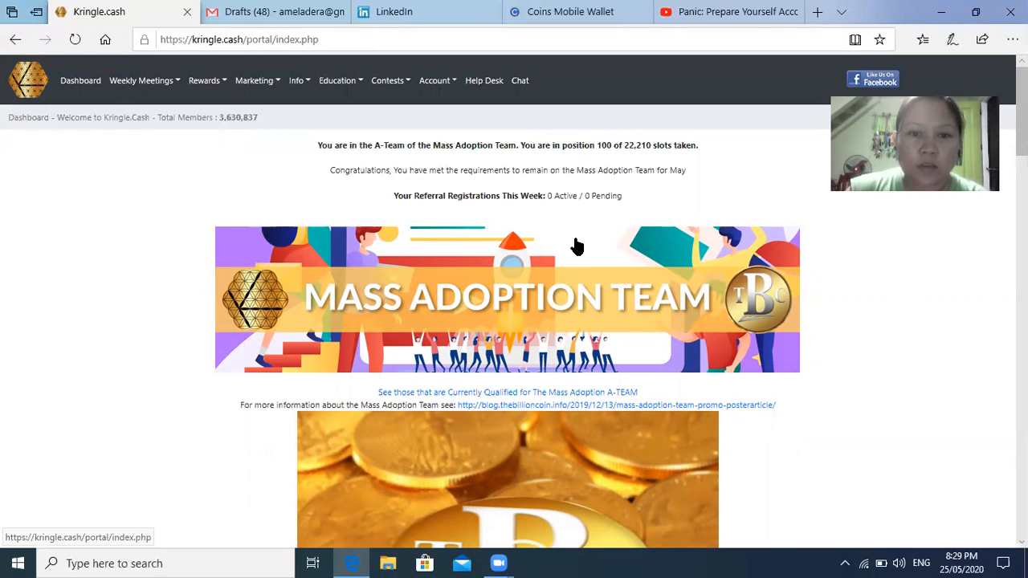
scroll(down, 3)
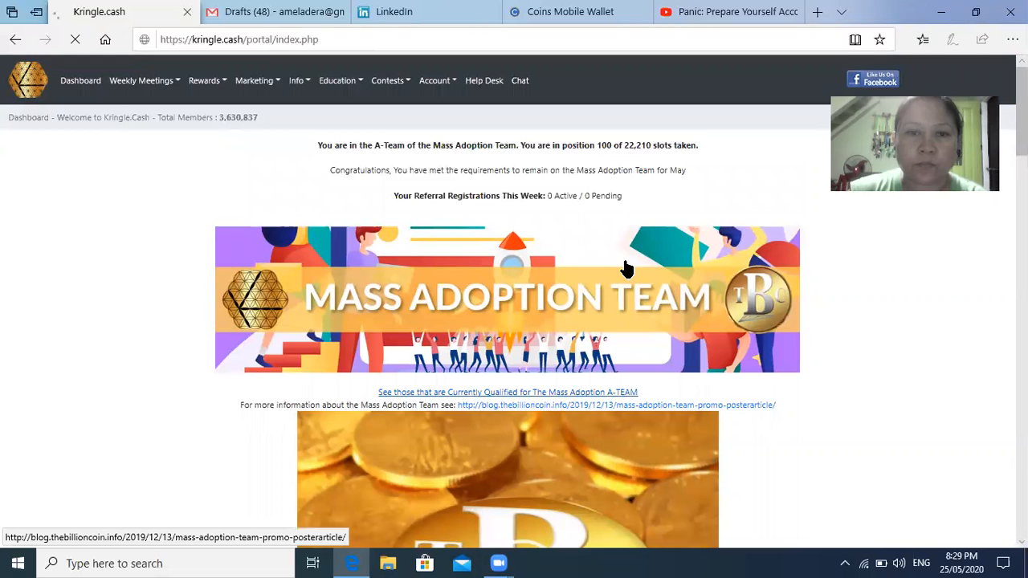
Open the currently qualified Mass Adoption A-Team list and focus its Search box.
click(506, 392)
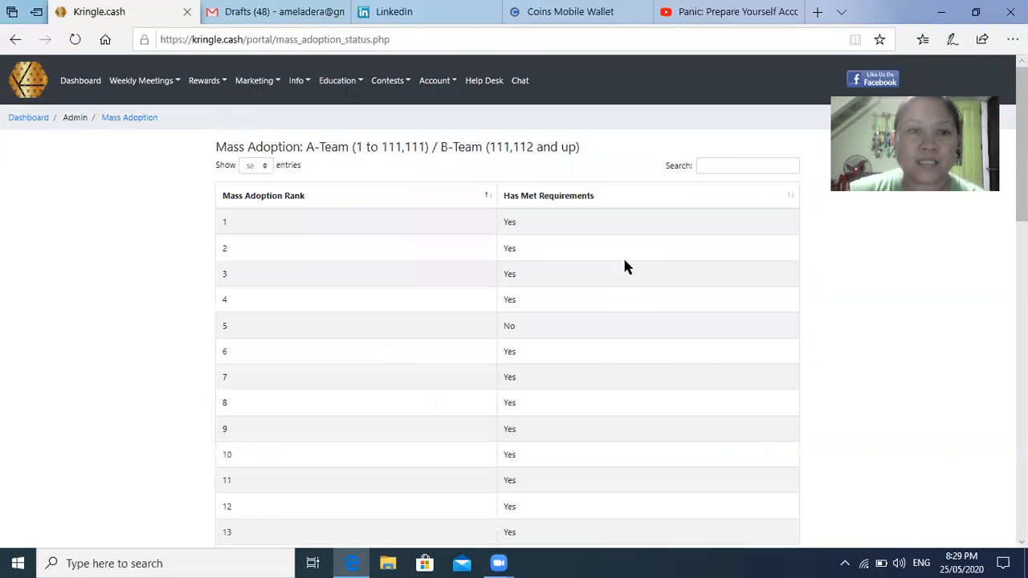
click(254, 80)
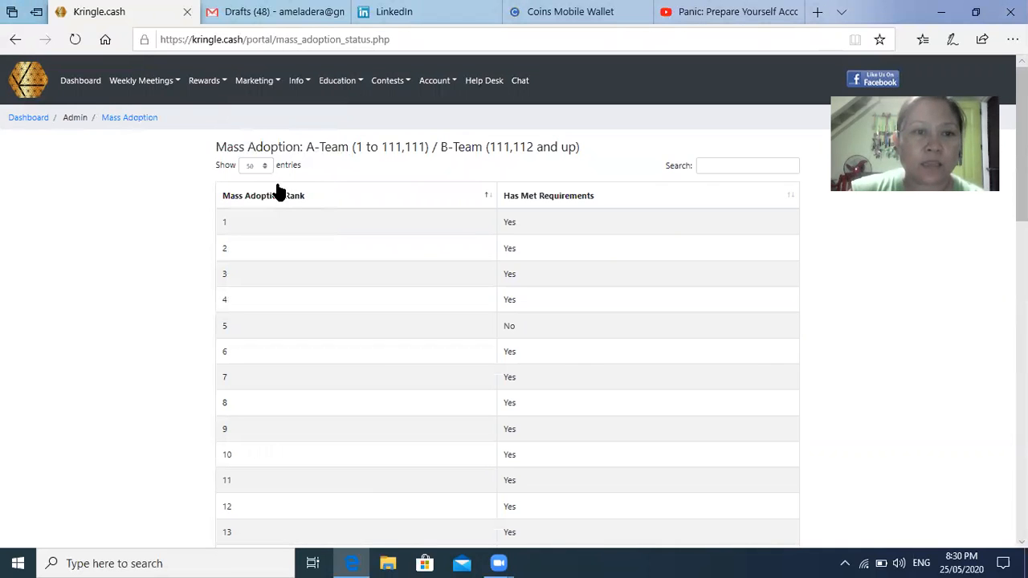
click(745, 165)
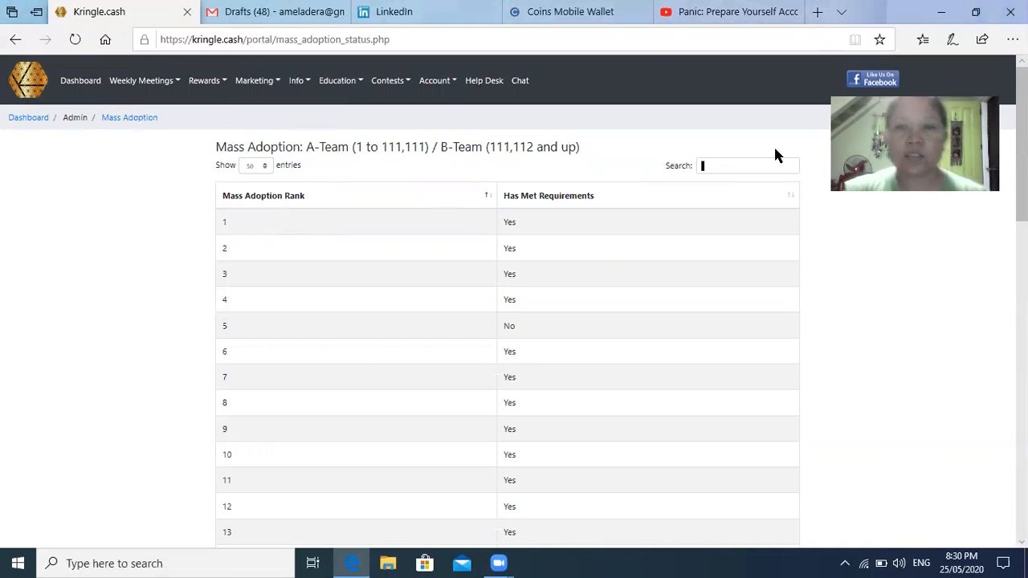
click(746, 165)
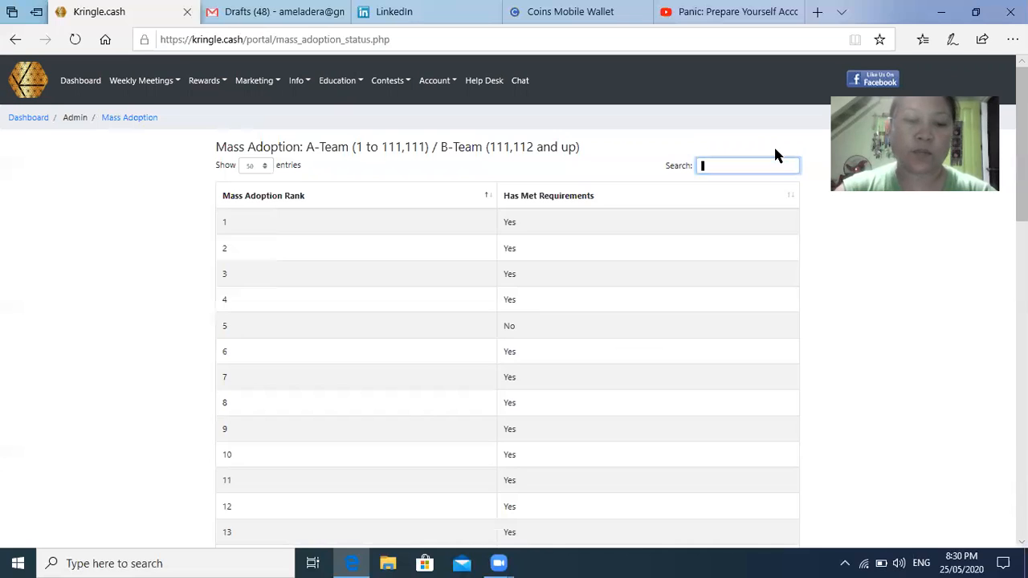
Filter the Mass Adoption rank table by 100.
text(100)
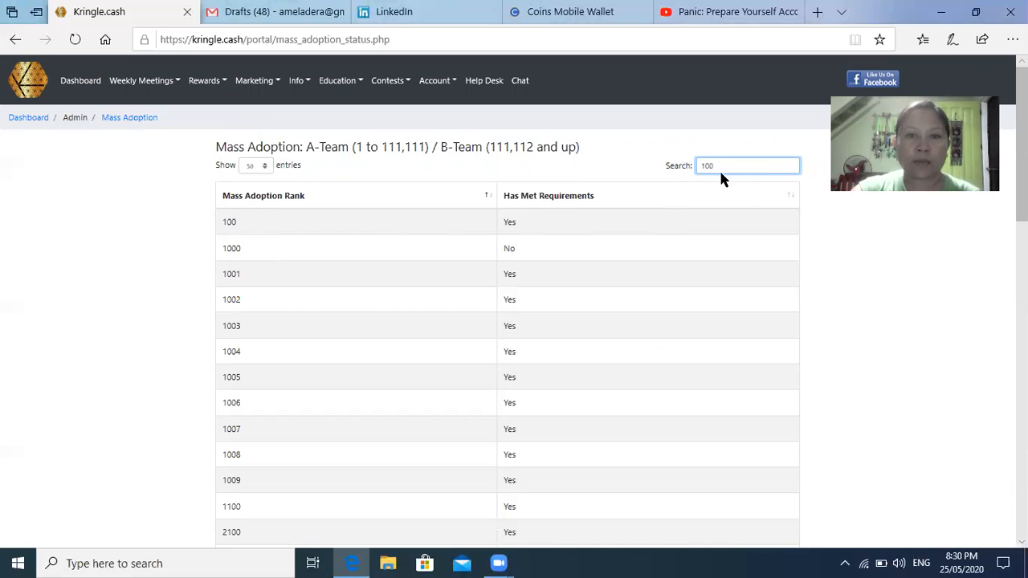
mouse_move(210, 242)
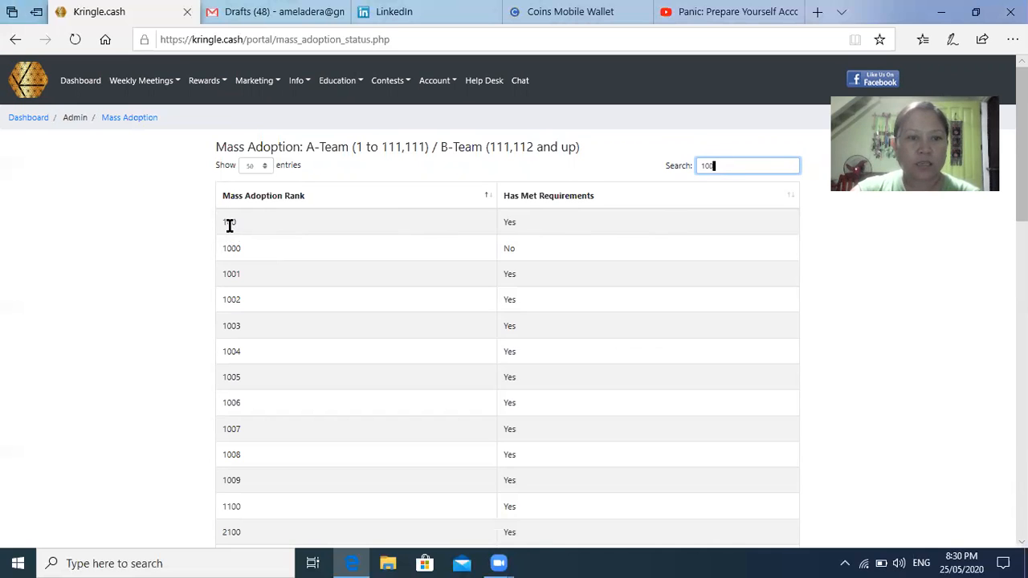
mouse_move(427, 222)
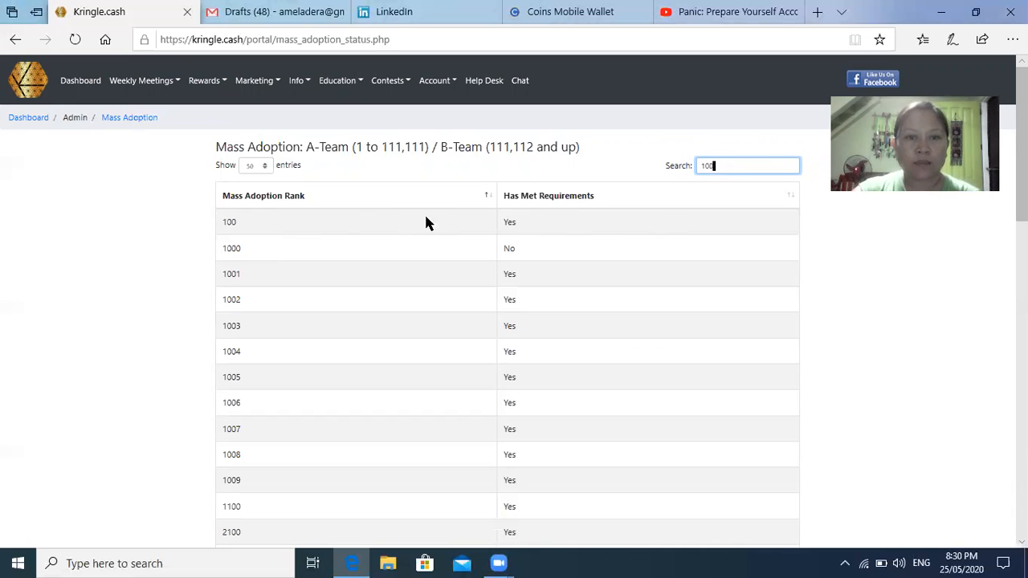
mouse_move(549, 211)
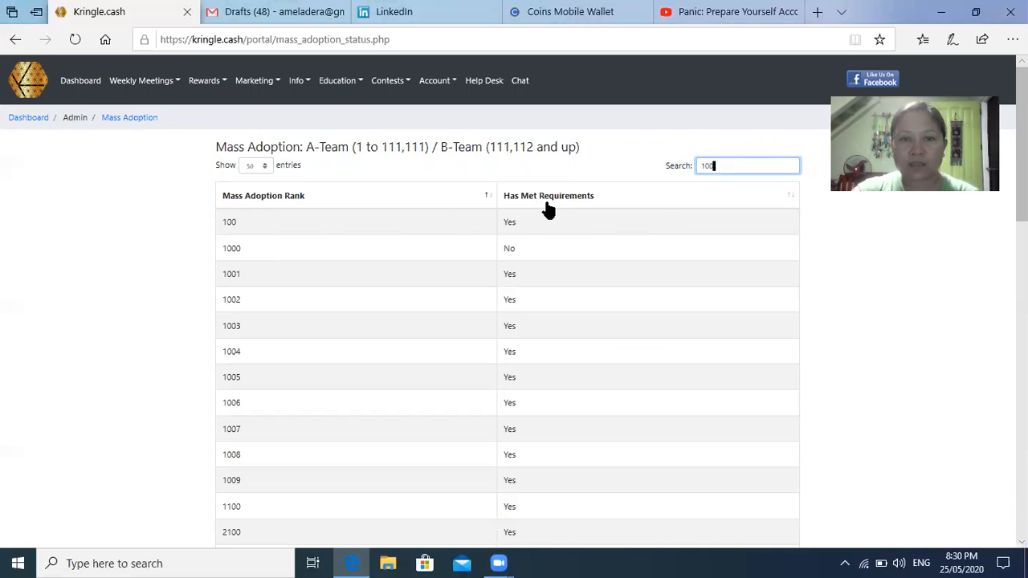
mouse_move(513, 243)
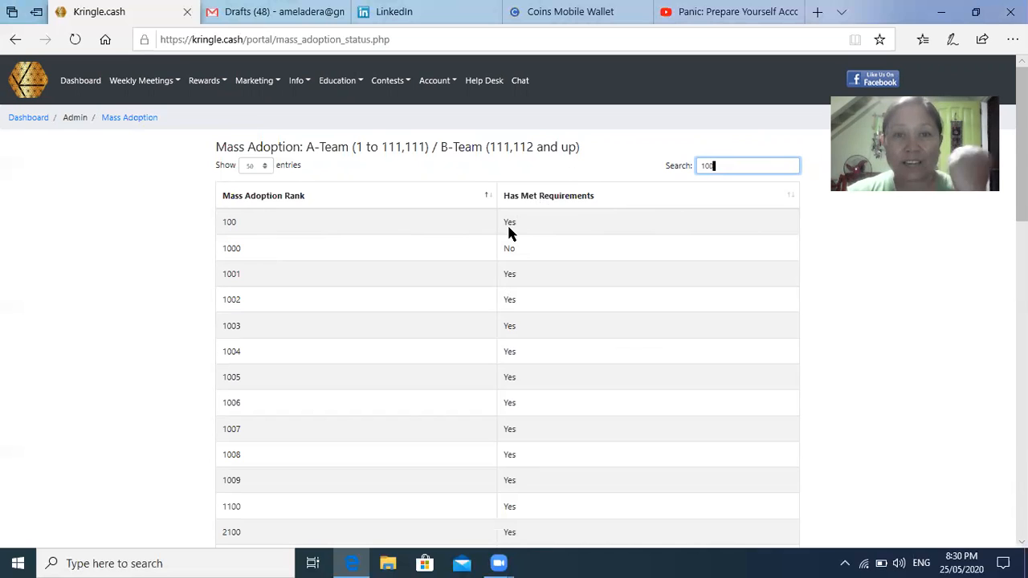
mouse_move(506, 225)
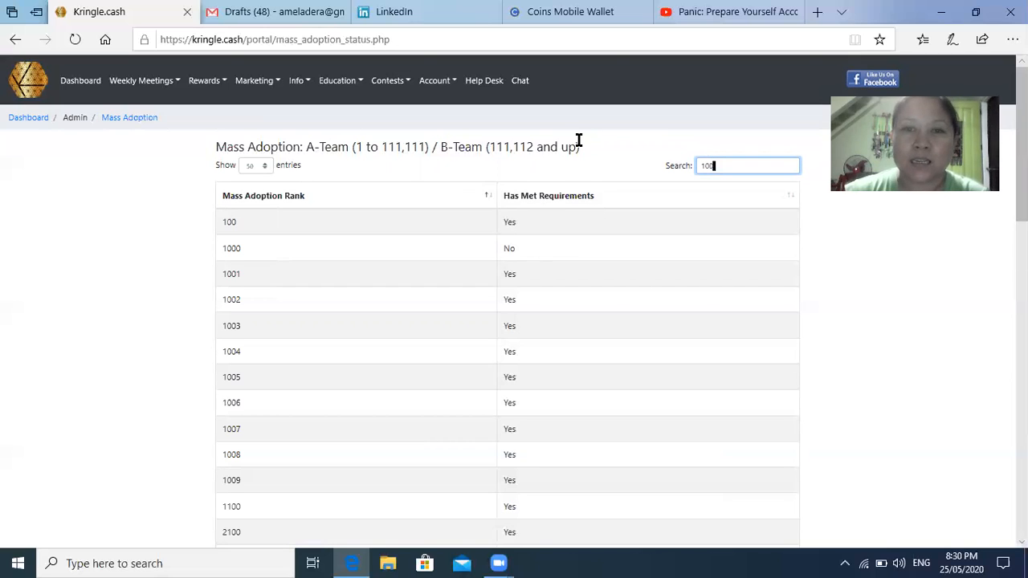
mouse_move(570, 248)
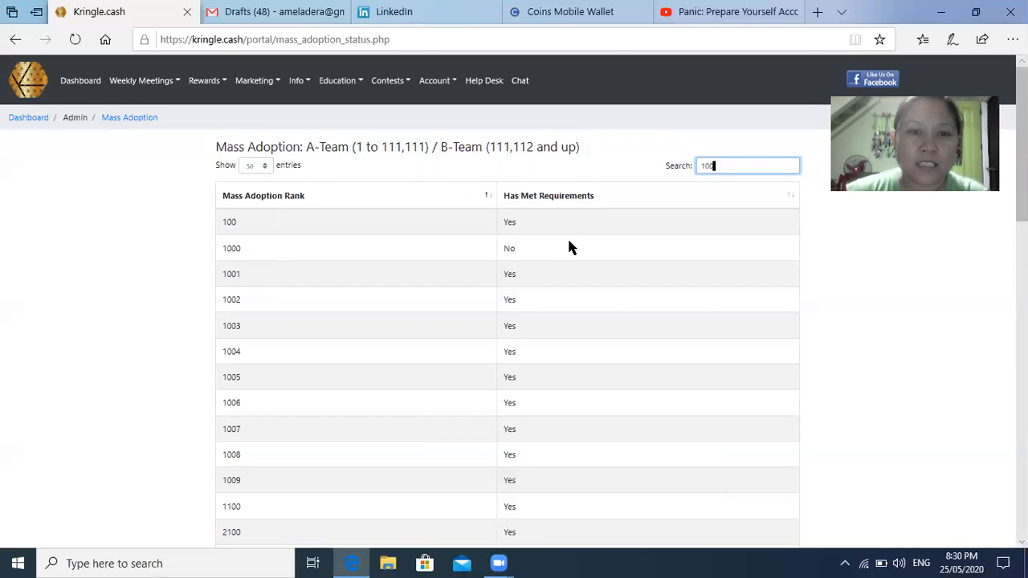
mouse_move(574, 252)
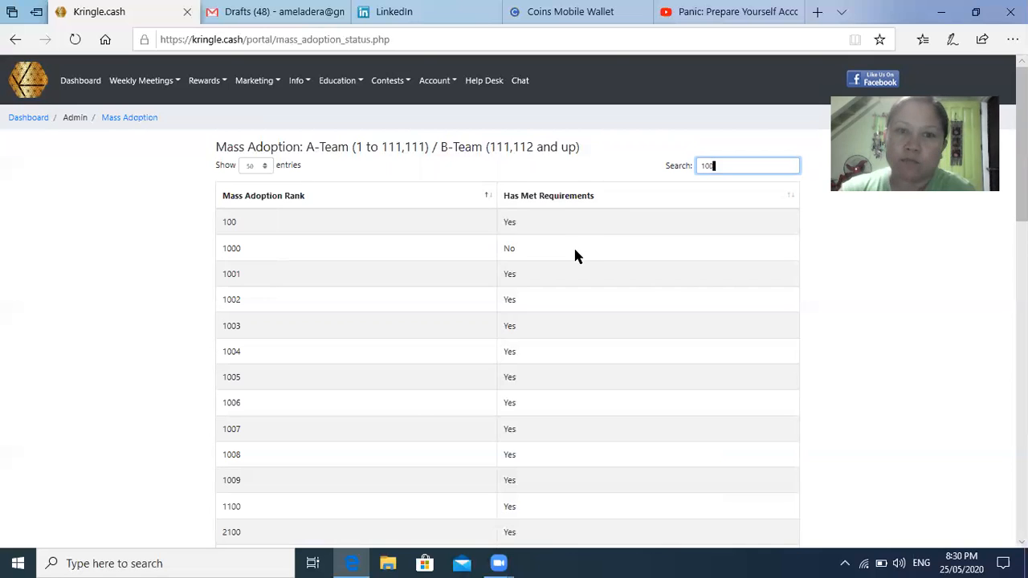
mouse_move(582, 236)
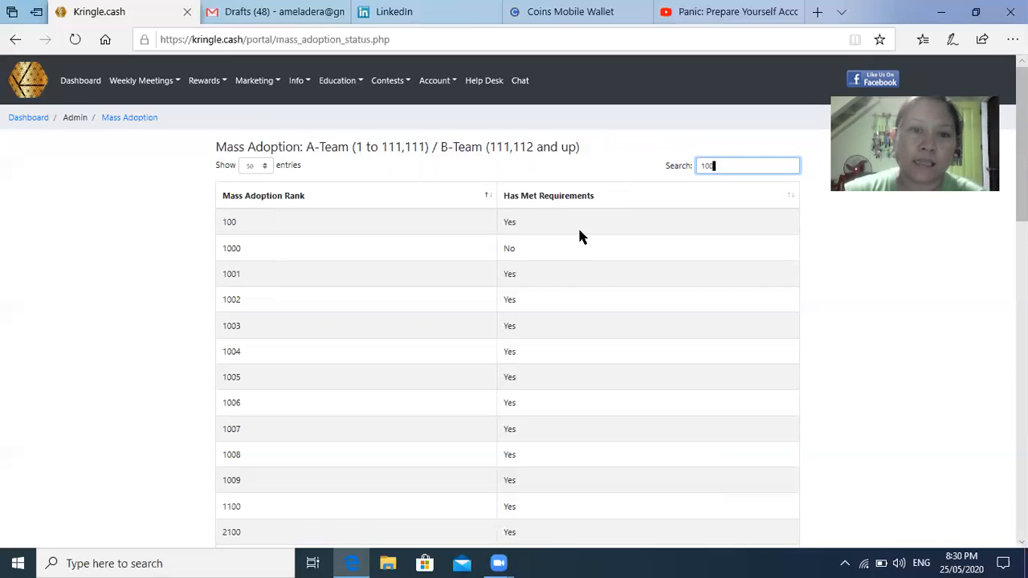
mouse_move(538, 297)
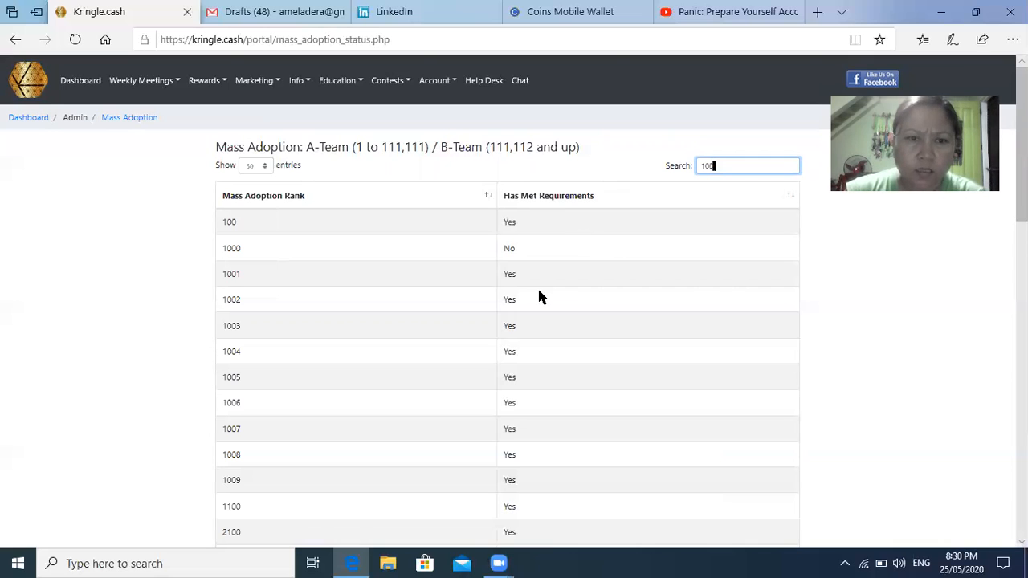
mouse_move(482, 247)
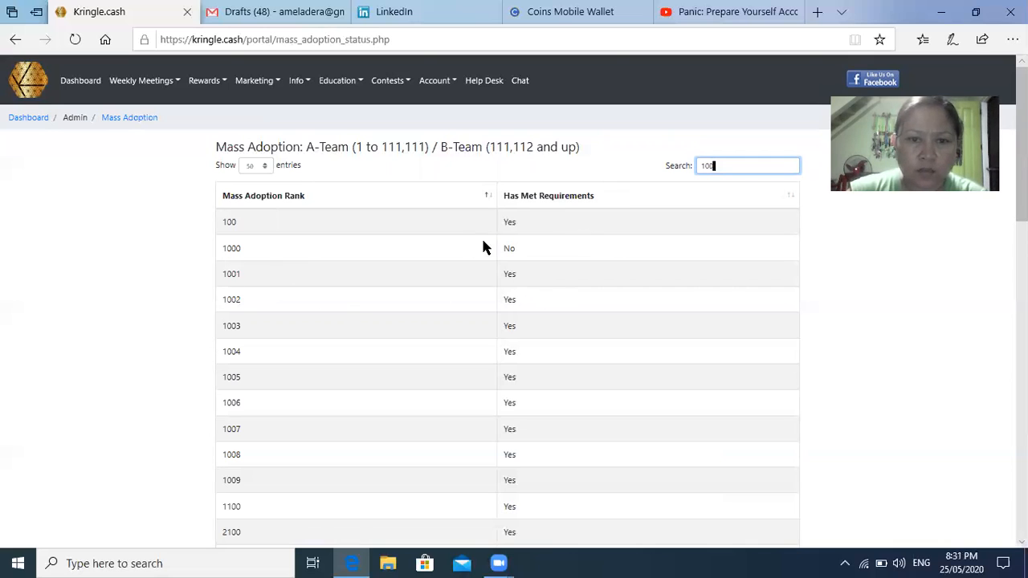
mouse_move(514, 265)
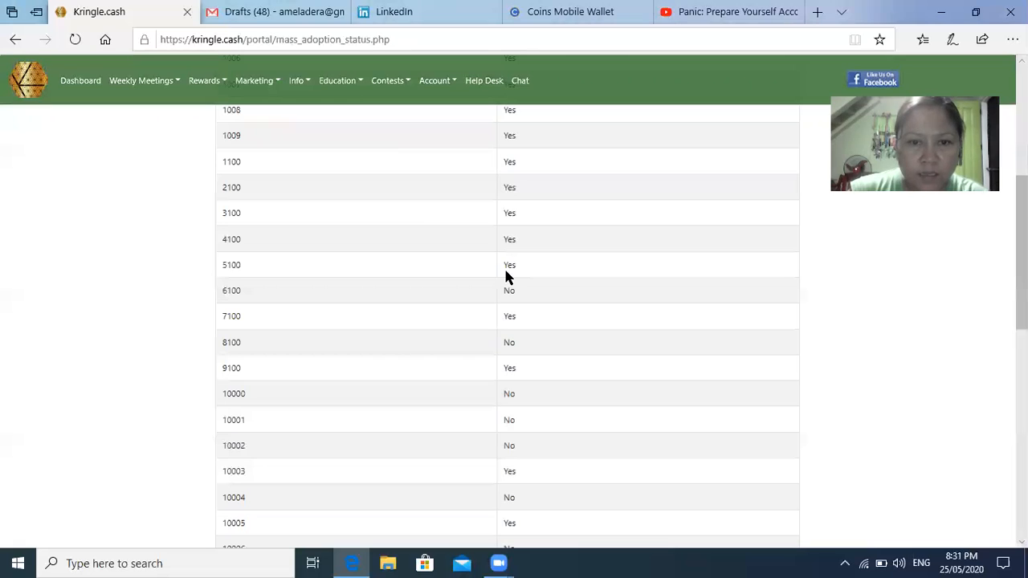
Scroll to the bottom of the filtered list, showing 1 to 50 of 153 entries.
scroll(down, 3)
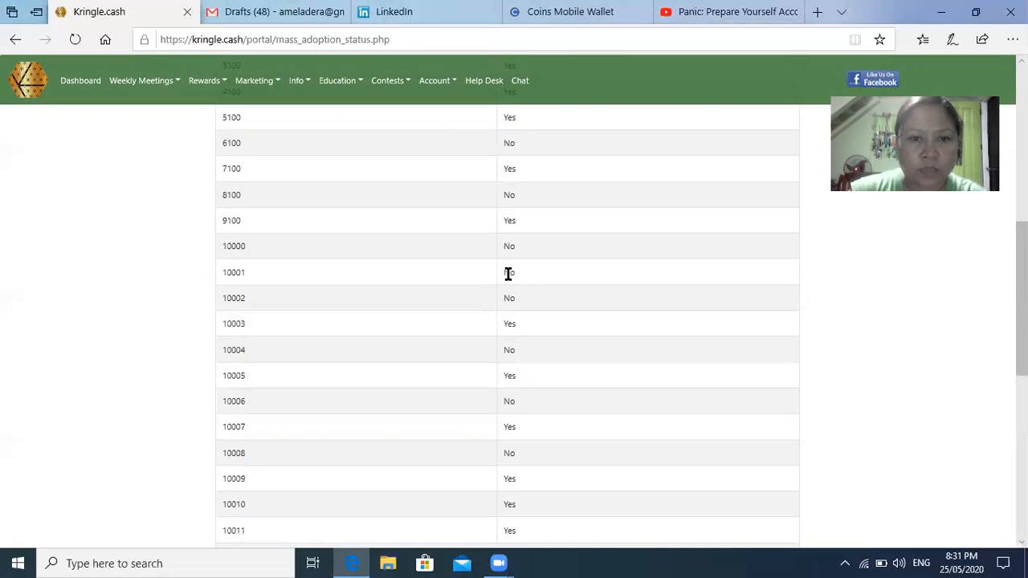
scroll(down, 3)
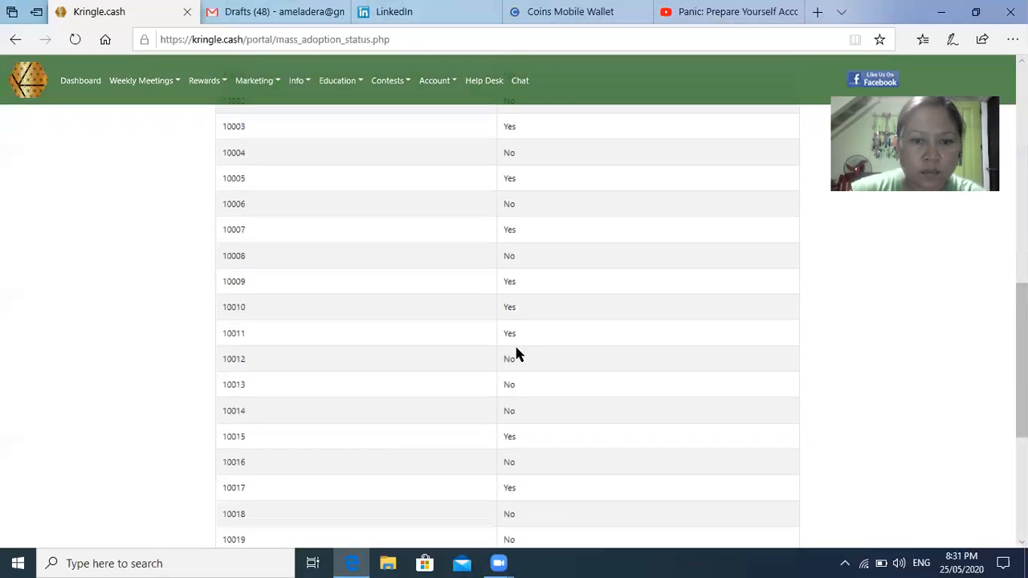
scroll(down, 3)
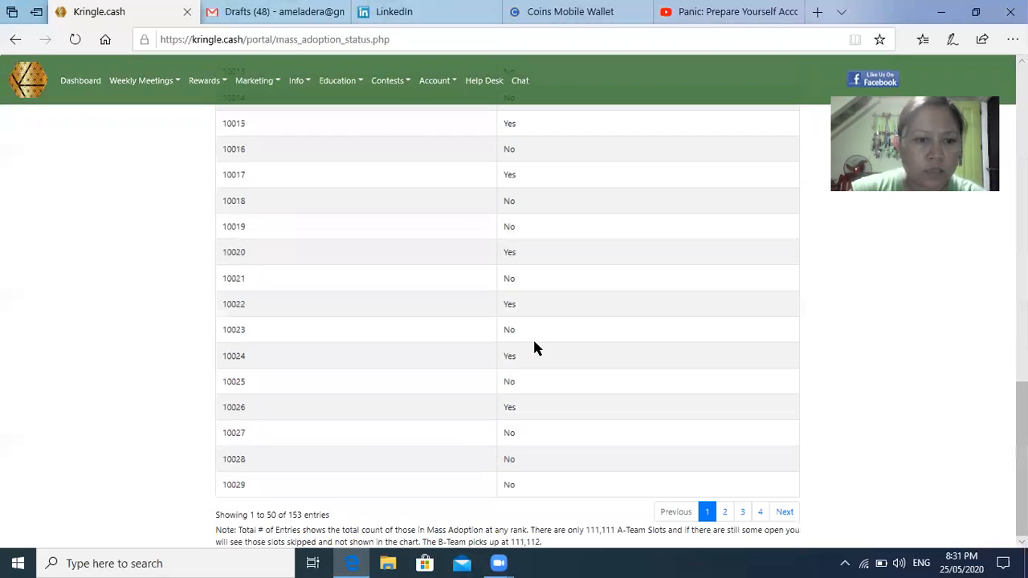
Change the Mass Adoption search filter from 100 to 112.
text(100)
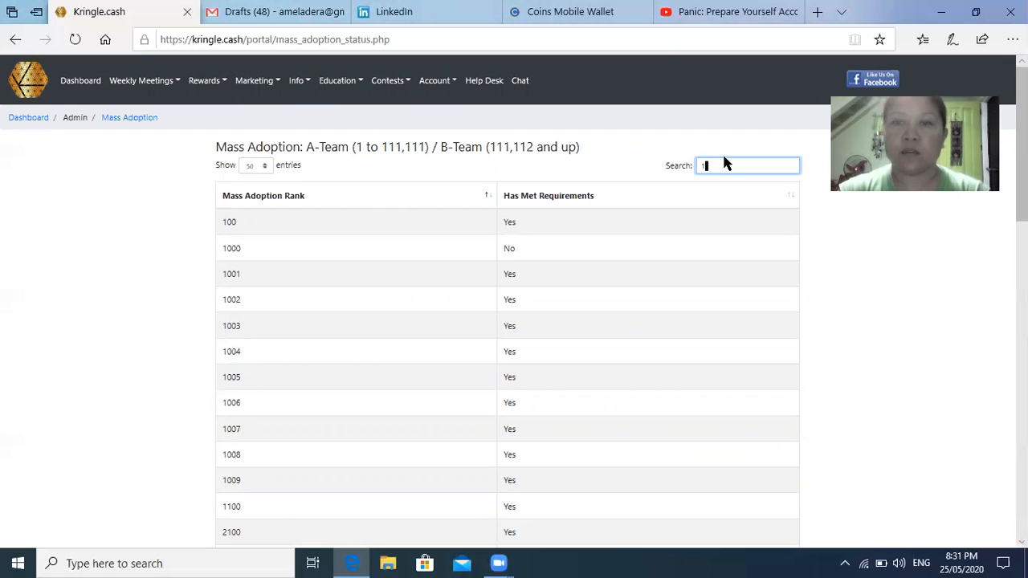
text(12)
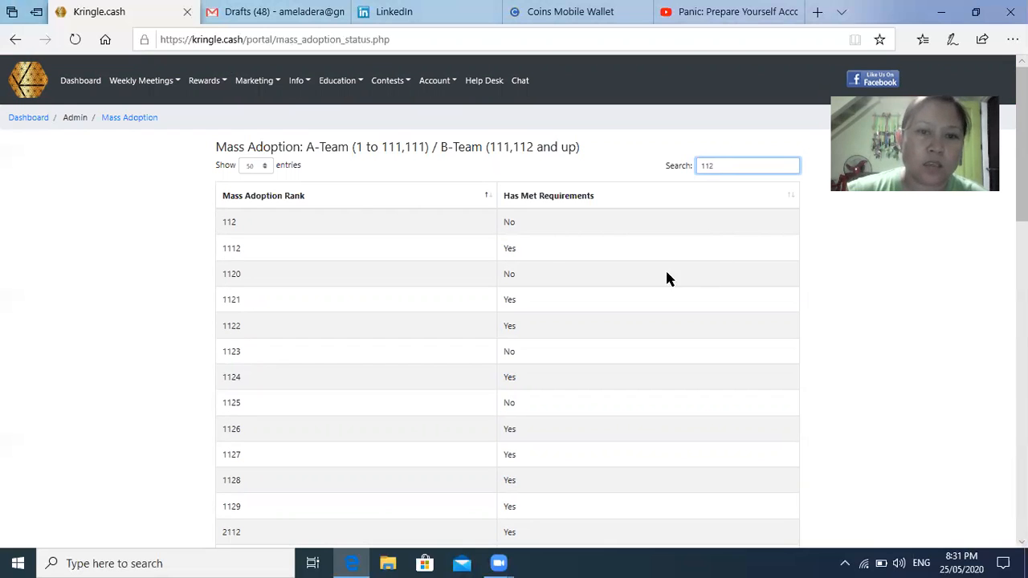
mouse_move(517, 234)
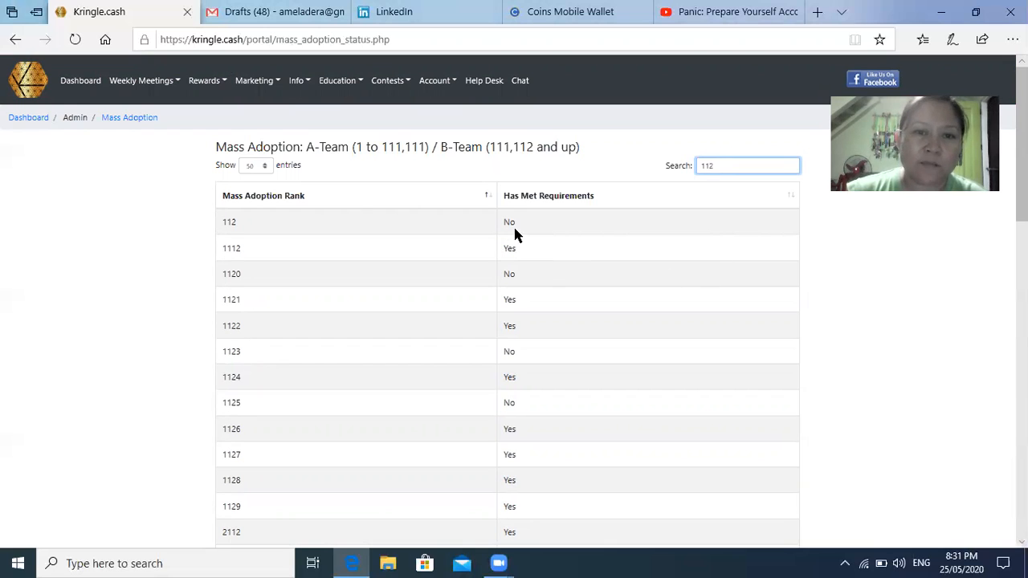
mouse_move(517, 241)
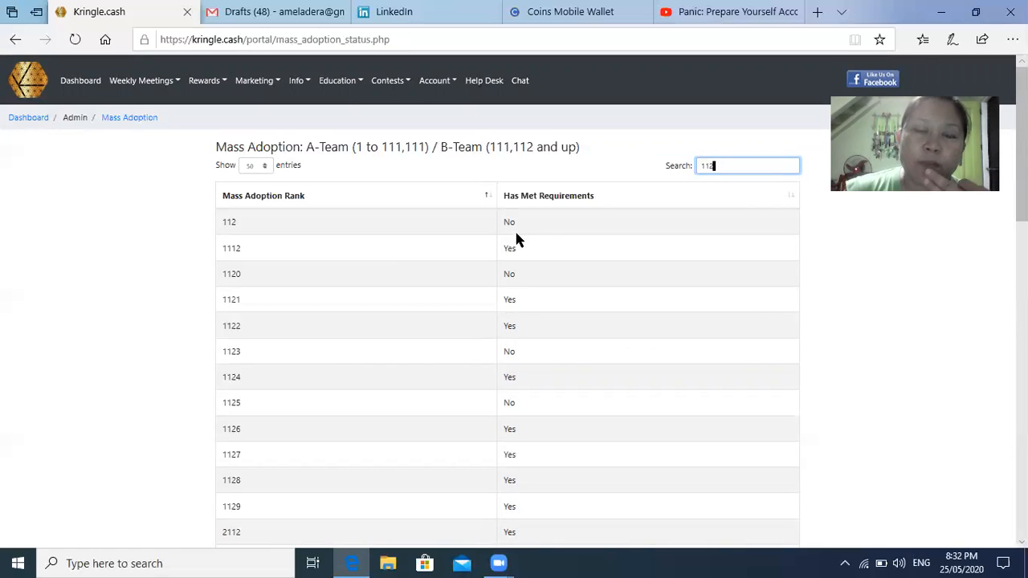
mouse_move(229, 127)
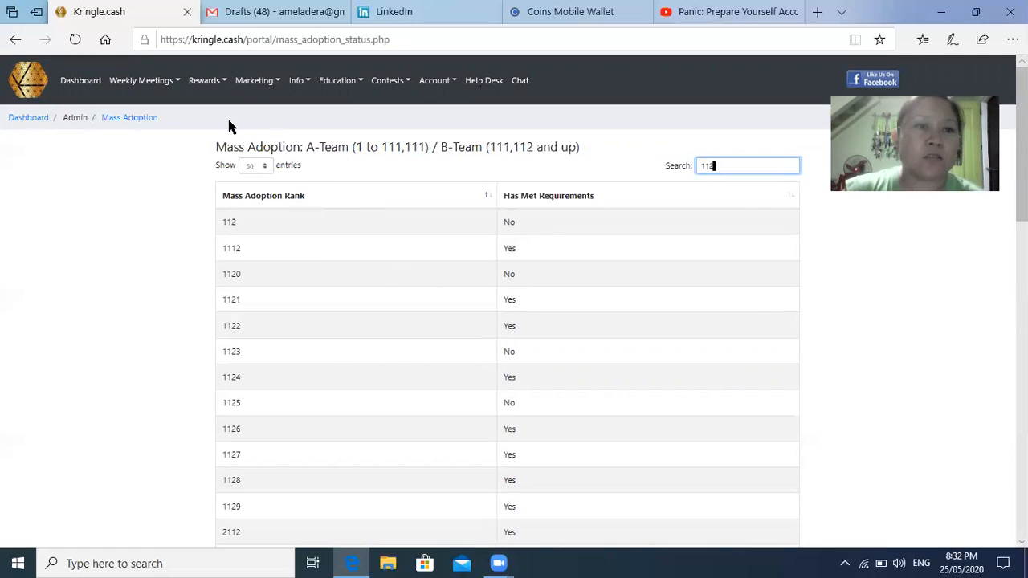
Open Your Profile and scroll to the security questions and Full Timer status.
click(437, 79)
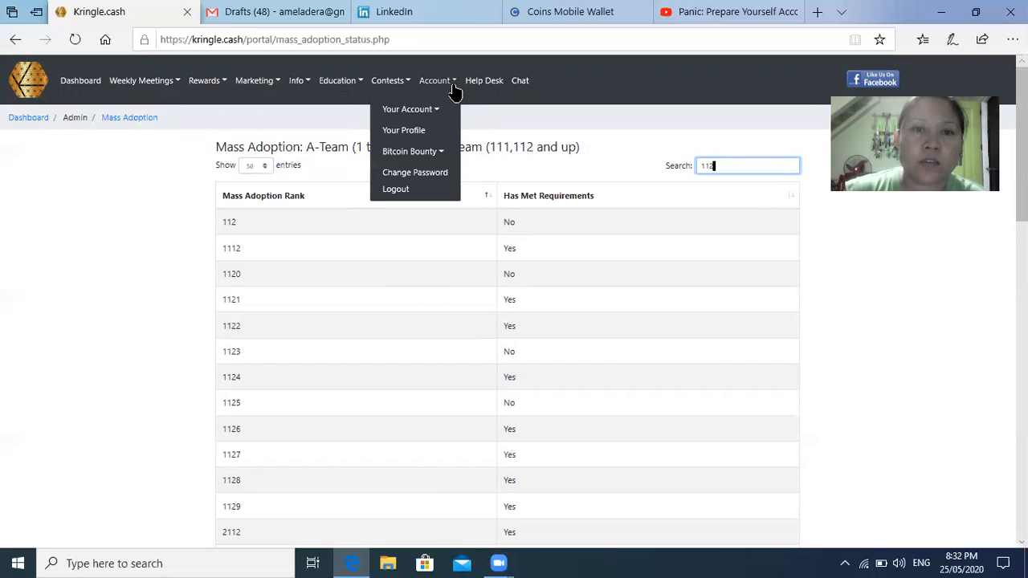
mouse_move(404, 130)
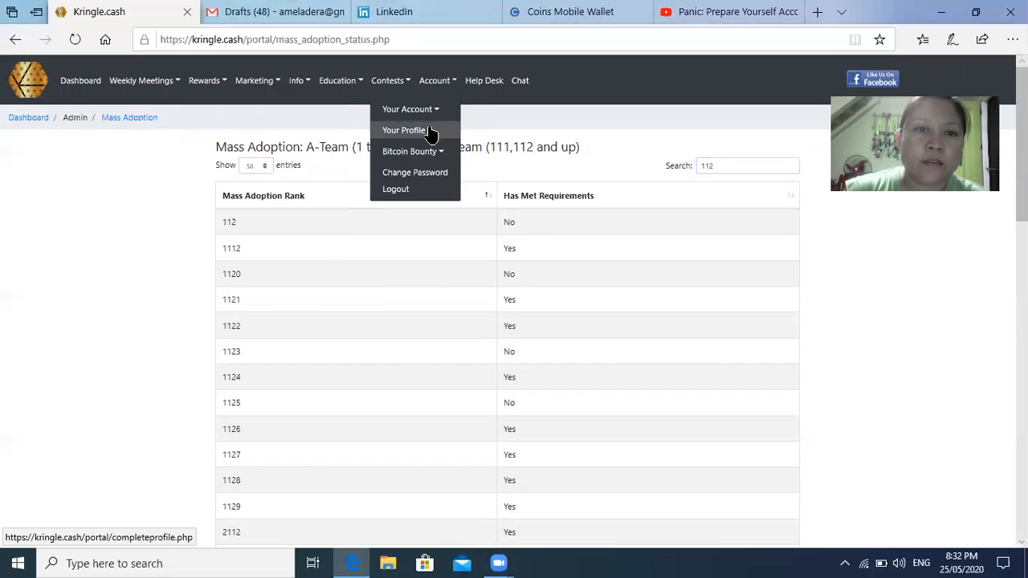
click(403, 130)
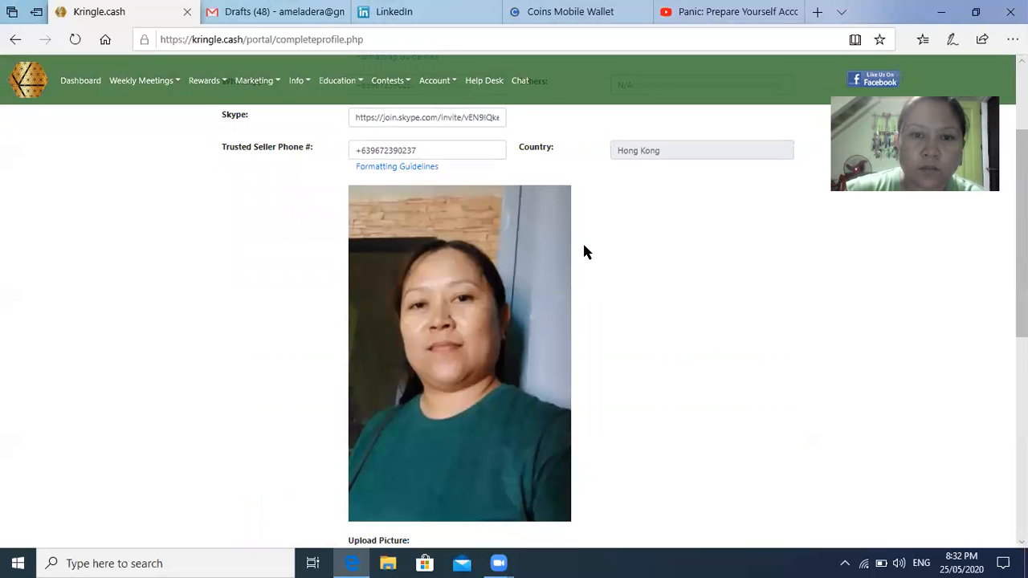
scroll(down, 3)
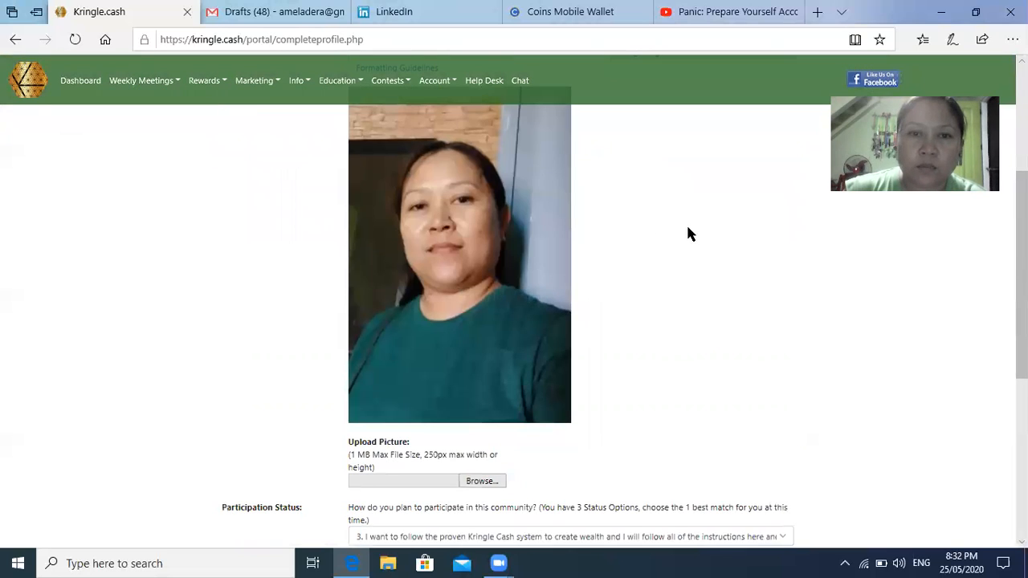
scroll(down, 3)
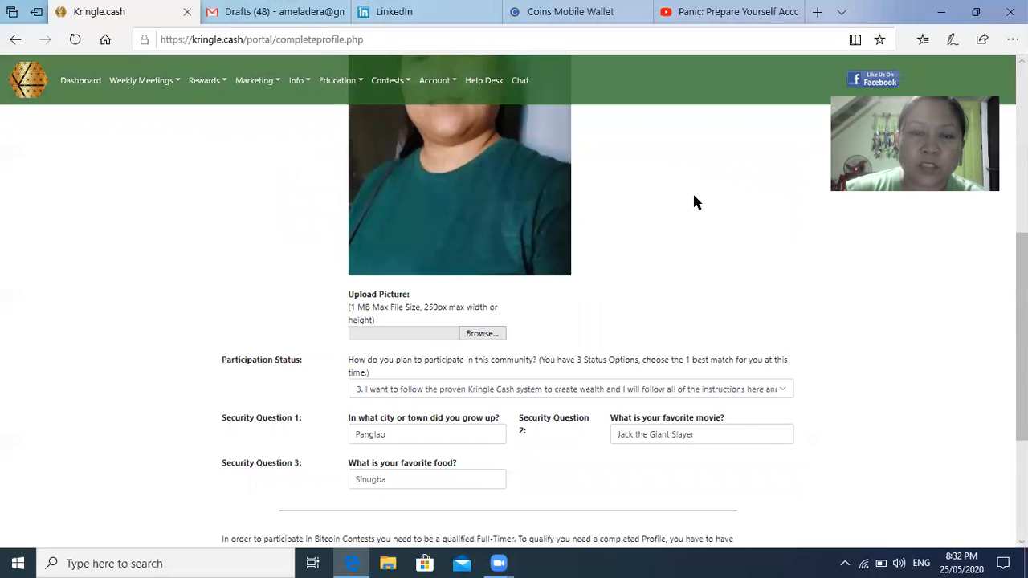
scroll(down, 3)
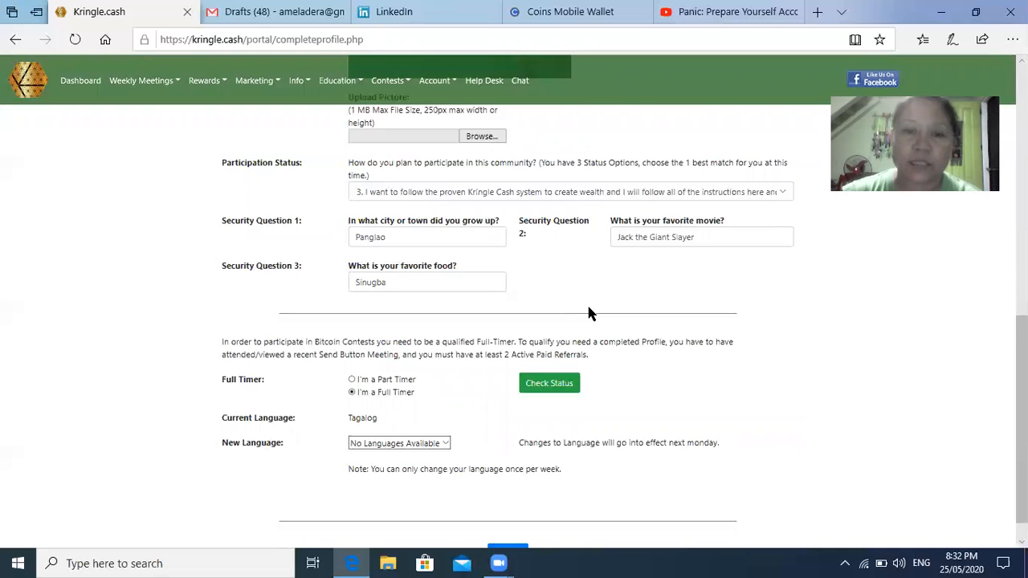
scroll(down, 3)
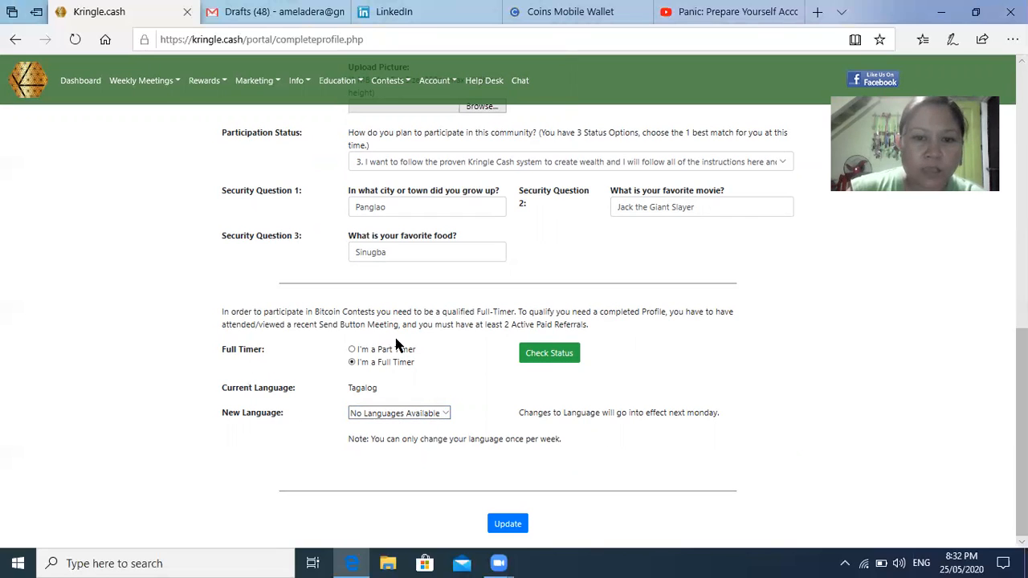
mouse_move(439, 359)
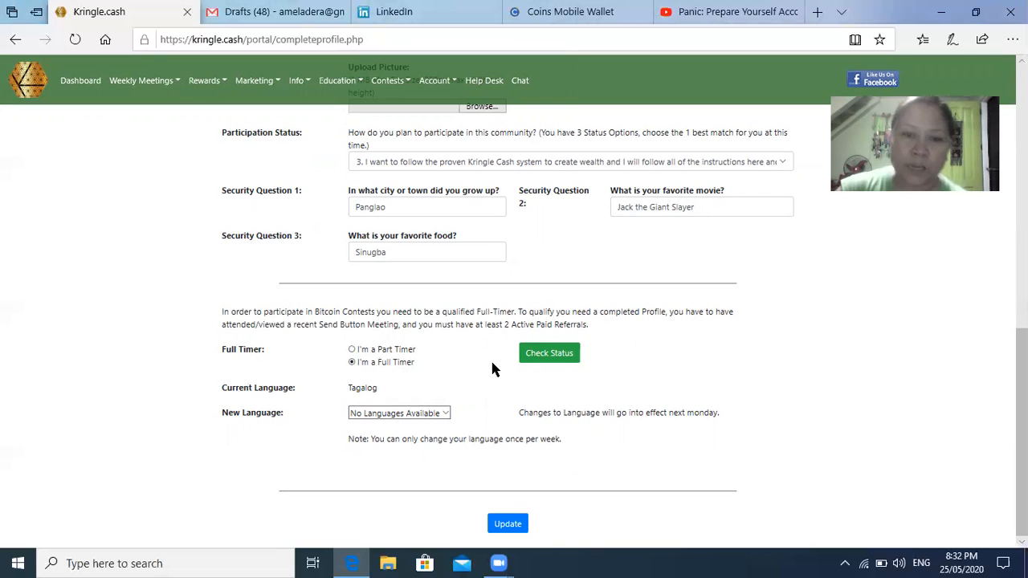
mouse_move(446, 379)
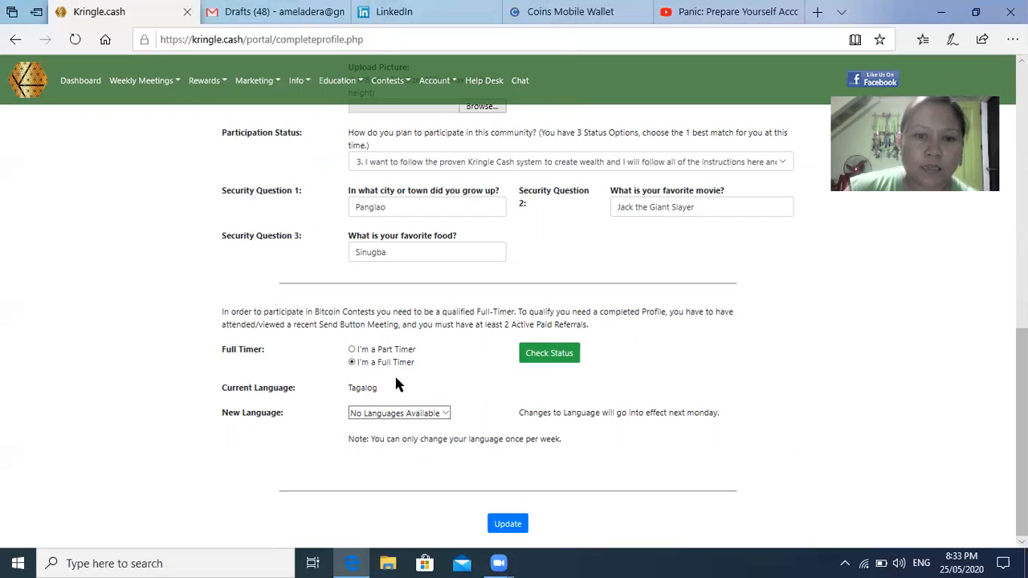
mouse_move(293, 352)
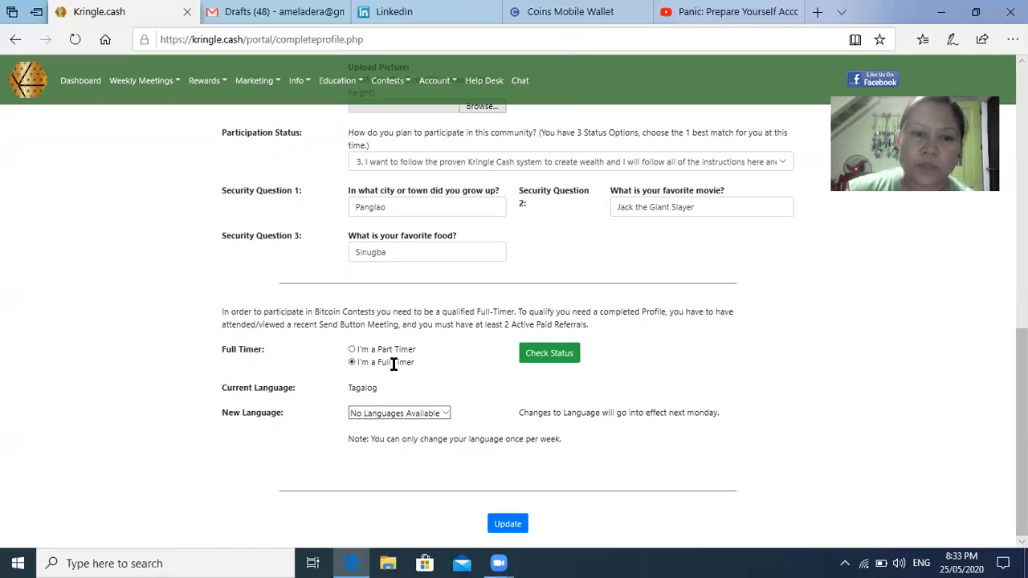
mouse_move(520, 299)
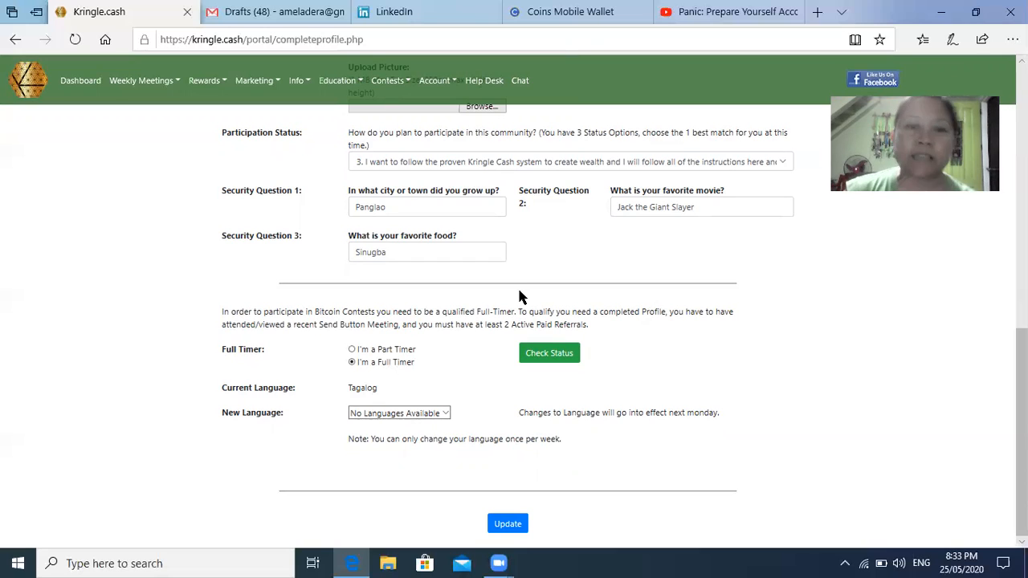
mouse_move(528, 274)
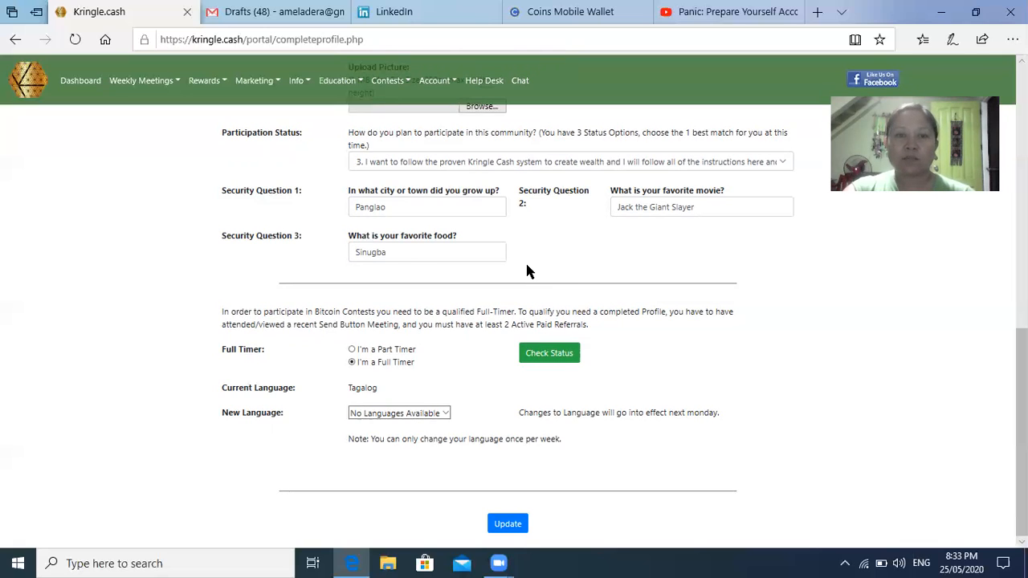
mouse_move(550, 255)
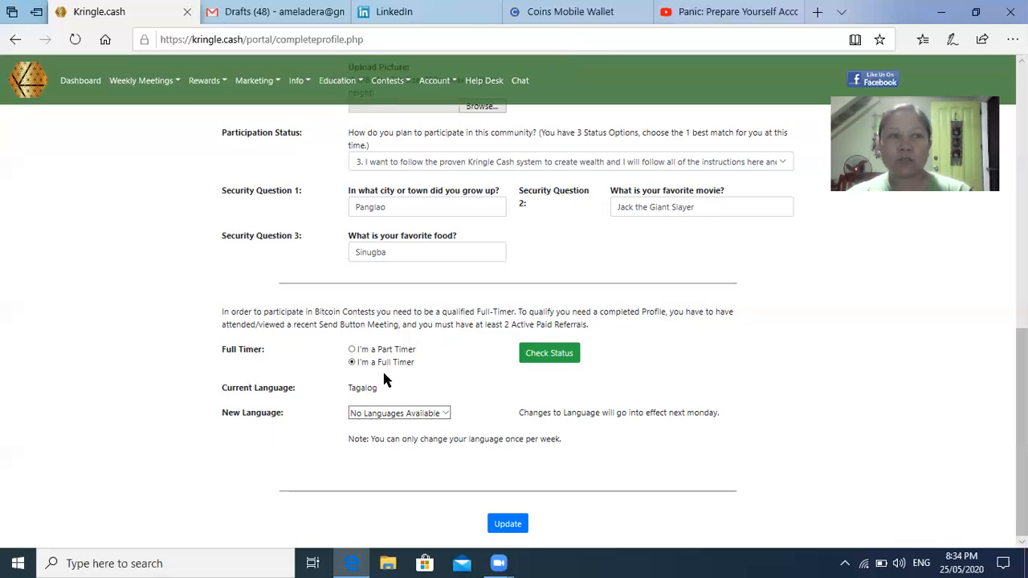
mouse_move(514, 247)
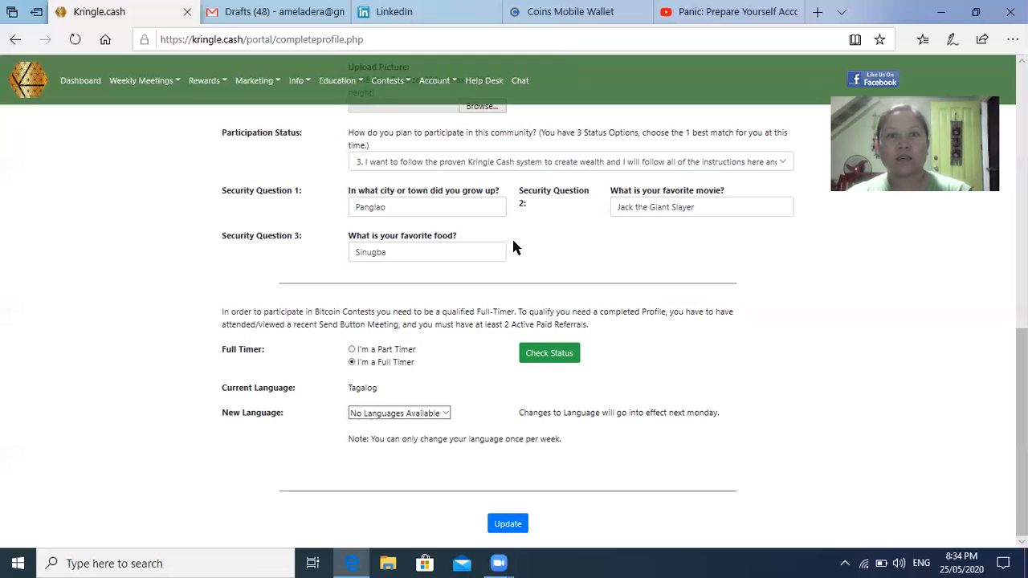
Open the 06-01 Tagalog Full Timer leaderboard from the Contests menu.
click(388, 80)
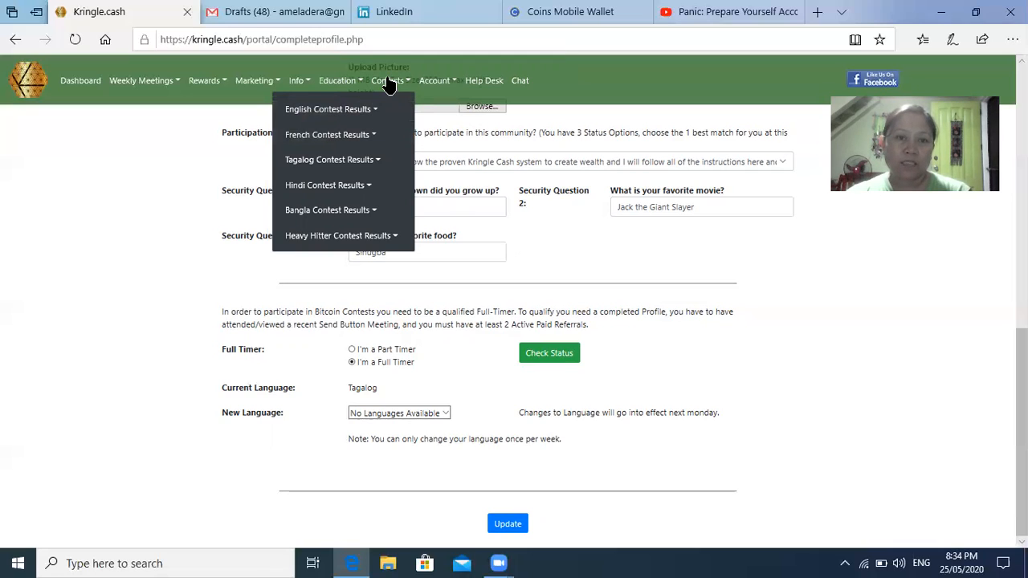
mouse_move(345, 160)
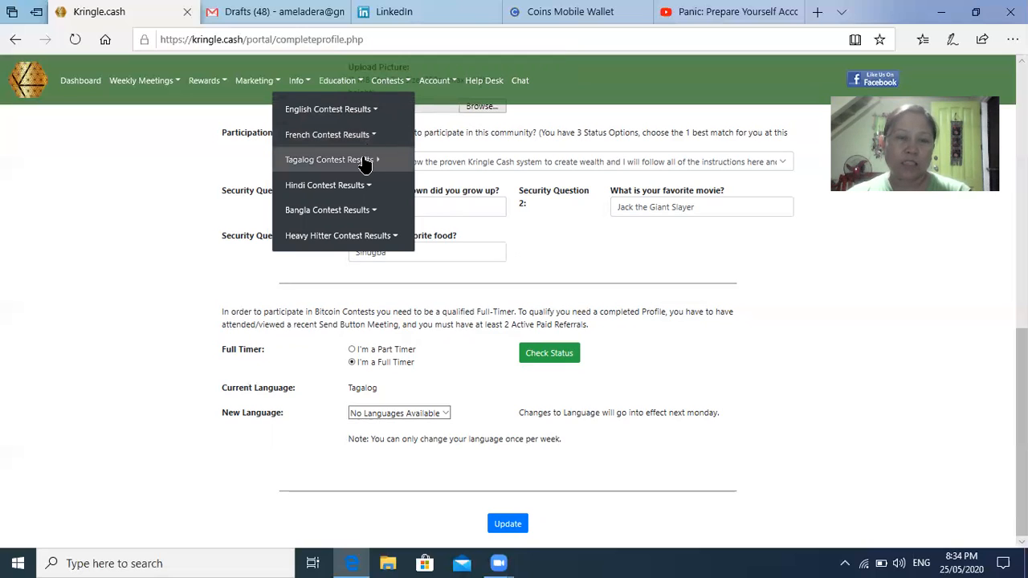
mouse_move(327, 159)
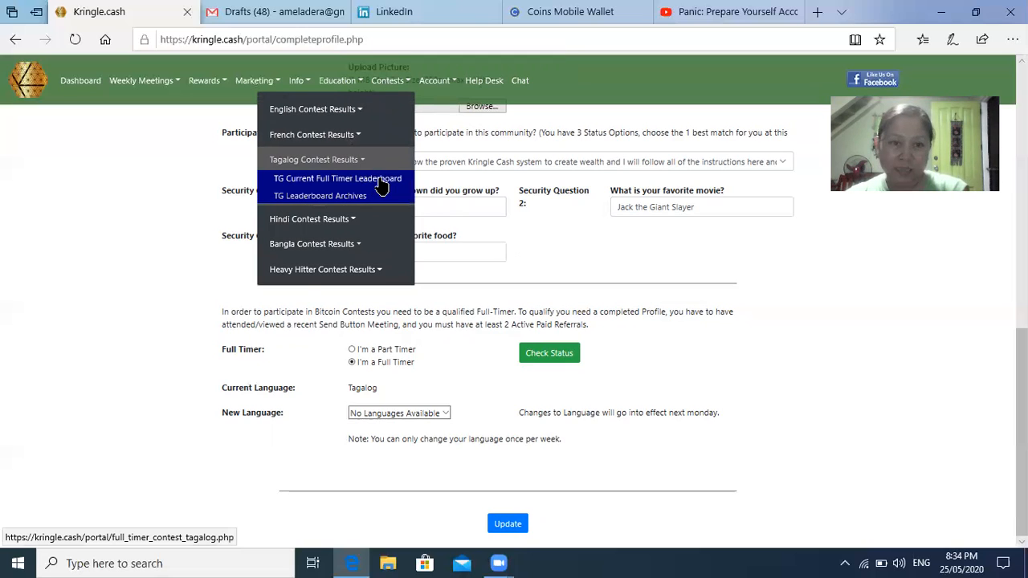
click(337, 178)
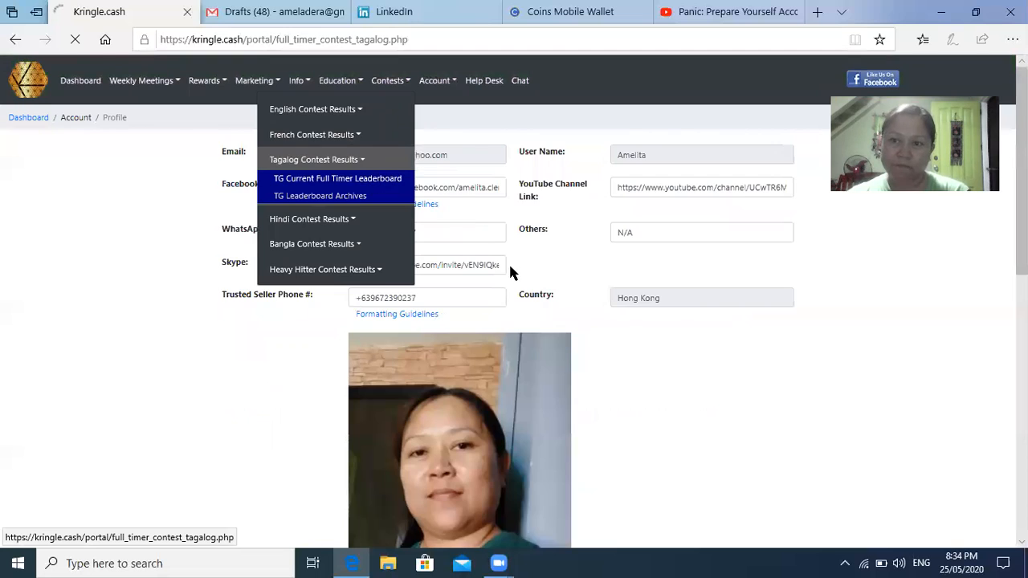
click(337, 179)
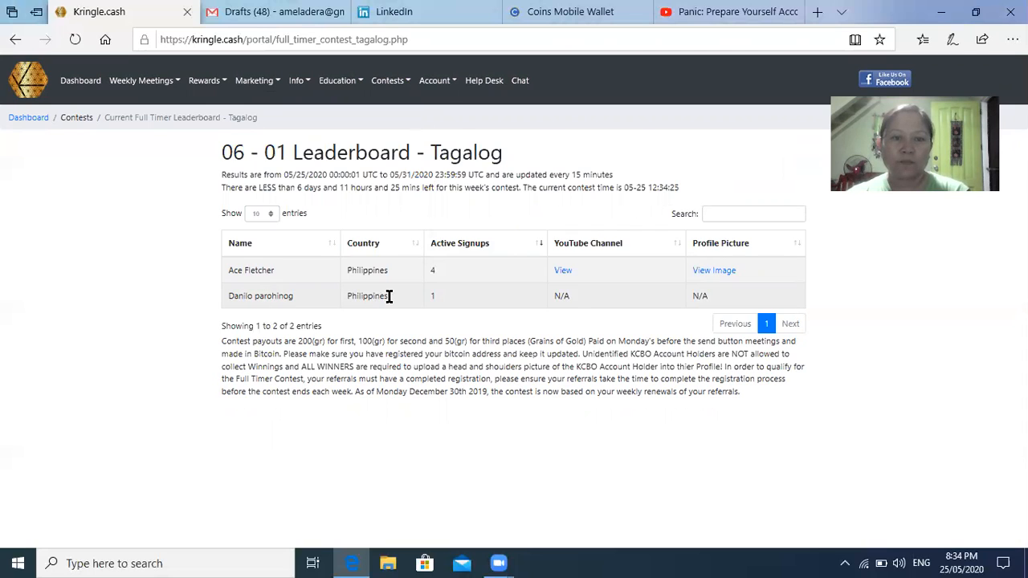
mouse_move(433, 314)
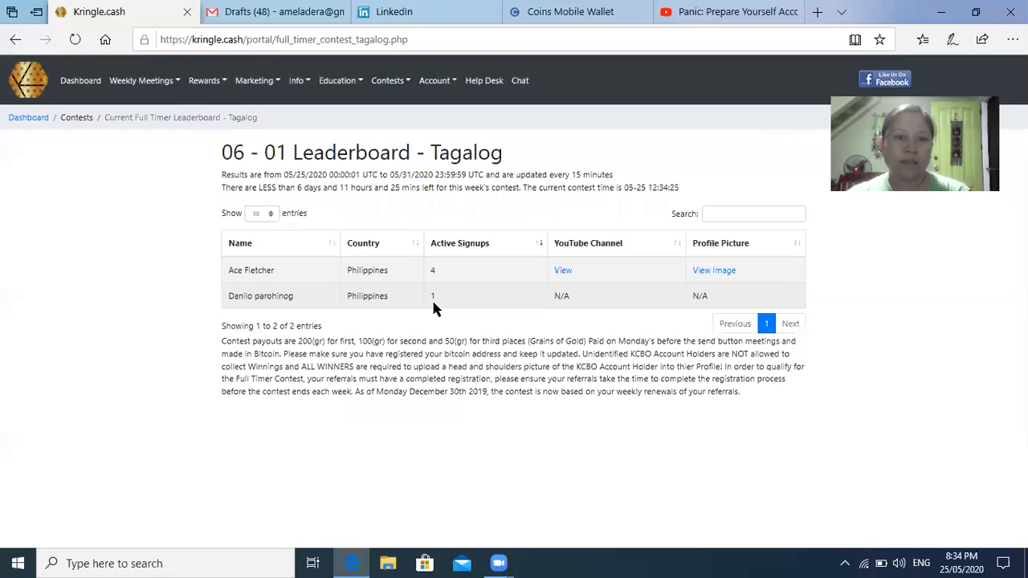
mouse_move(450, 293)
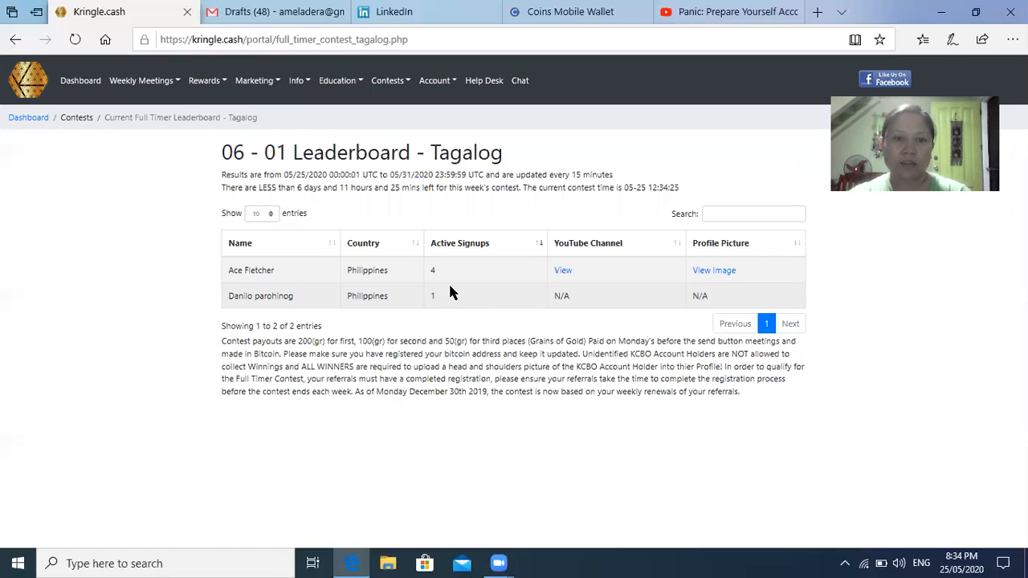
mouse_move(450, 205)
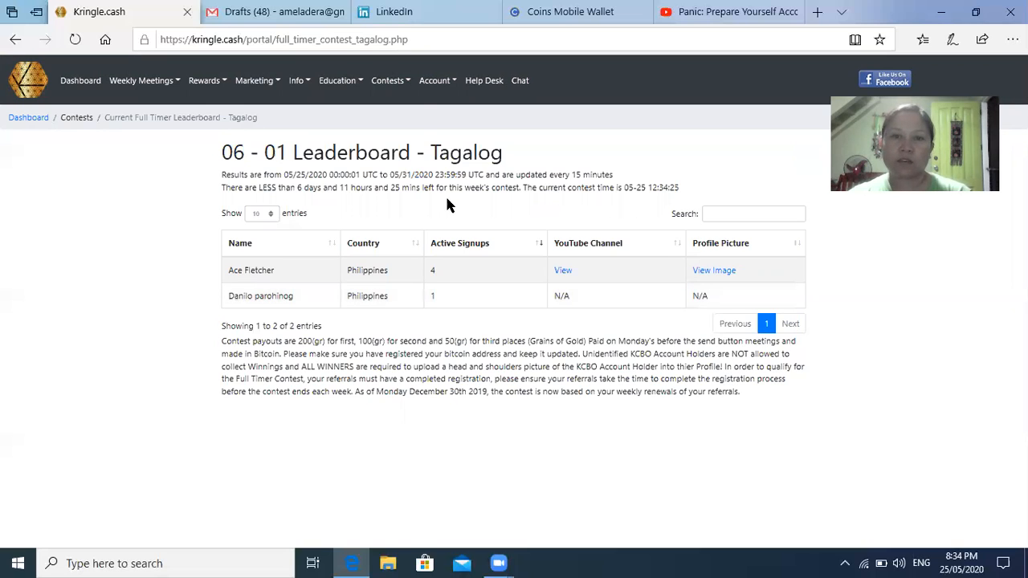
mouse_move(385, 128)
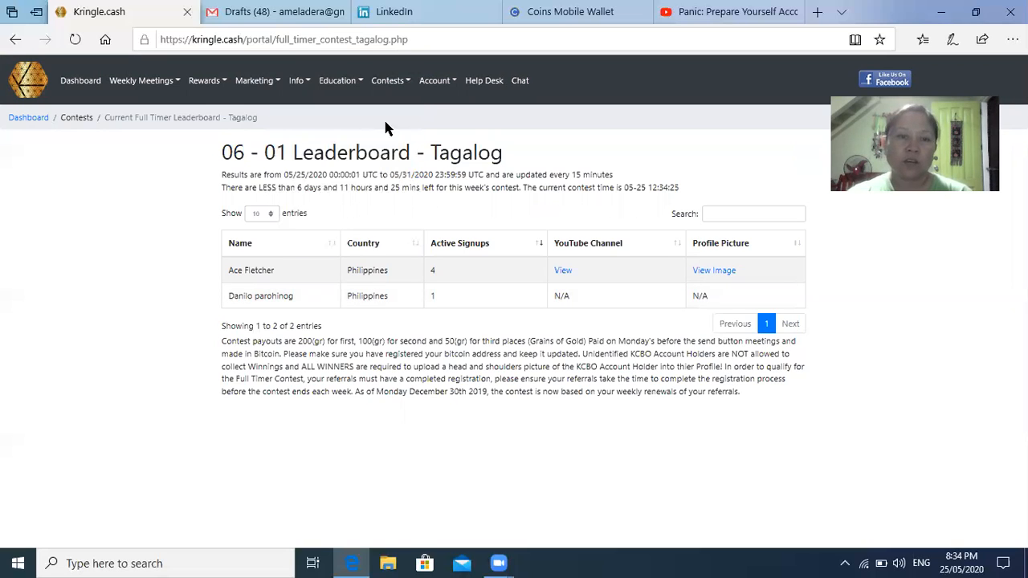
Open the 06-01 English Full Timer leaderboard from the Contests menu.
click(388, 81)
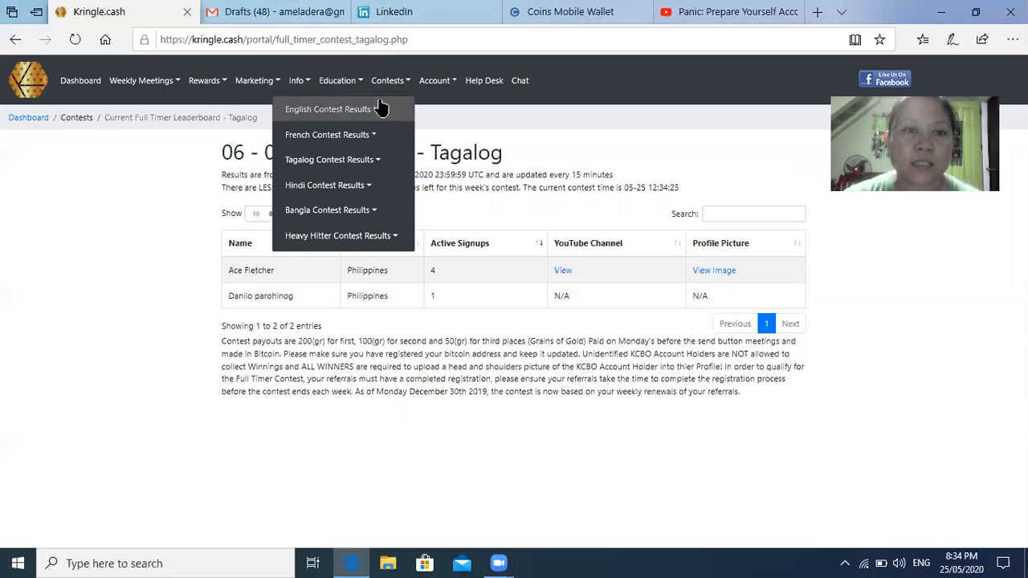
mouse_move(328, 108)
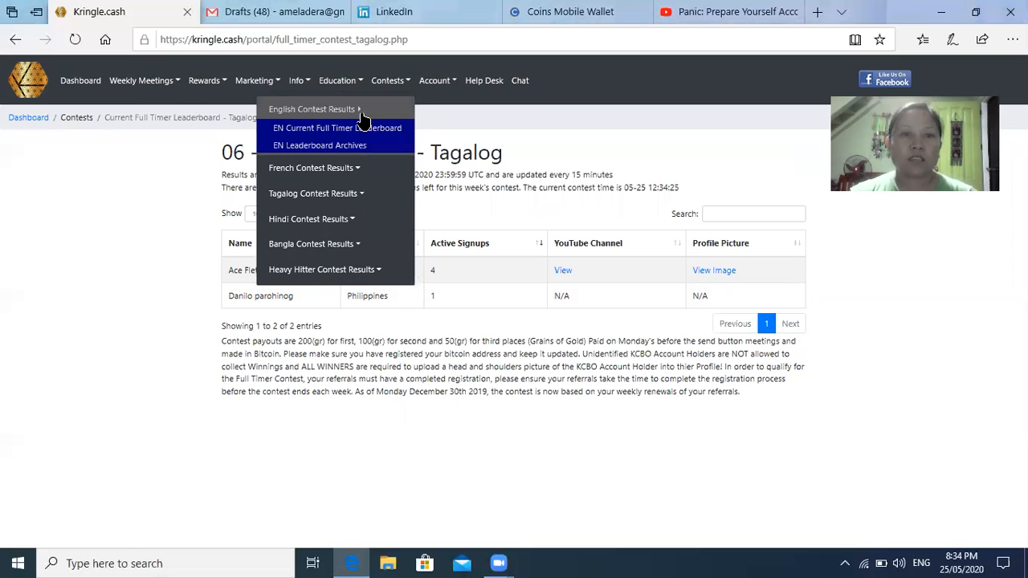
click(337, 128)
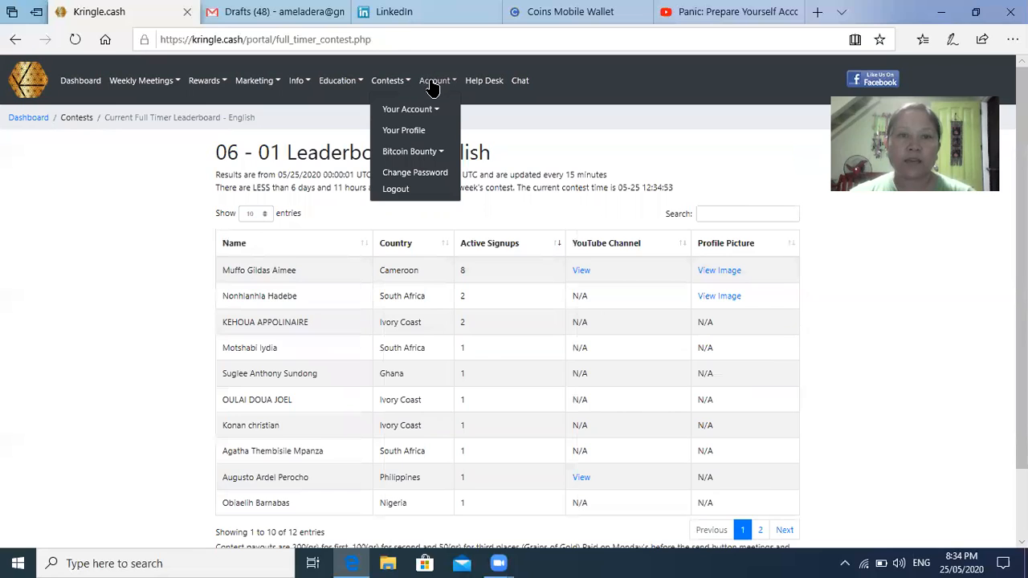
mouse_move(410, 109)
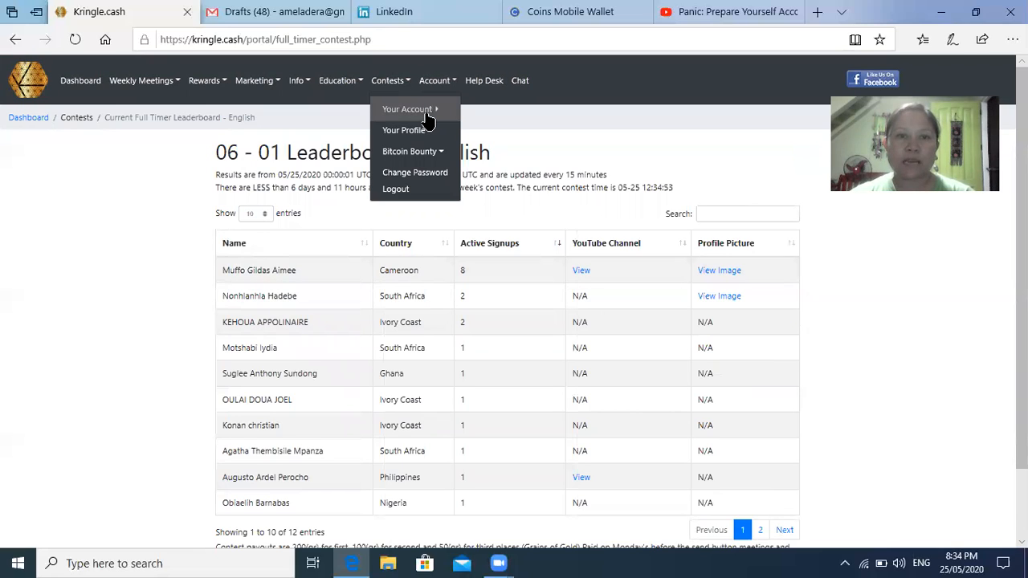
mouse_move(397, 108)
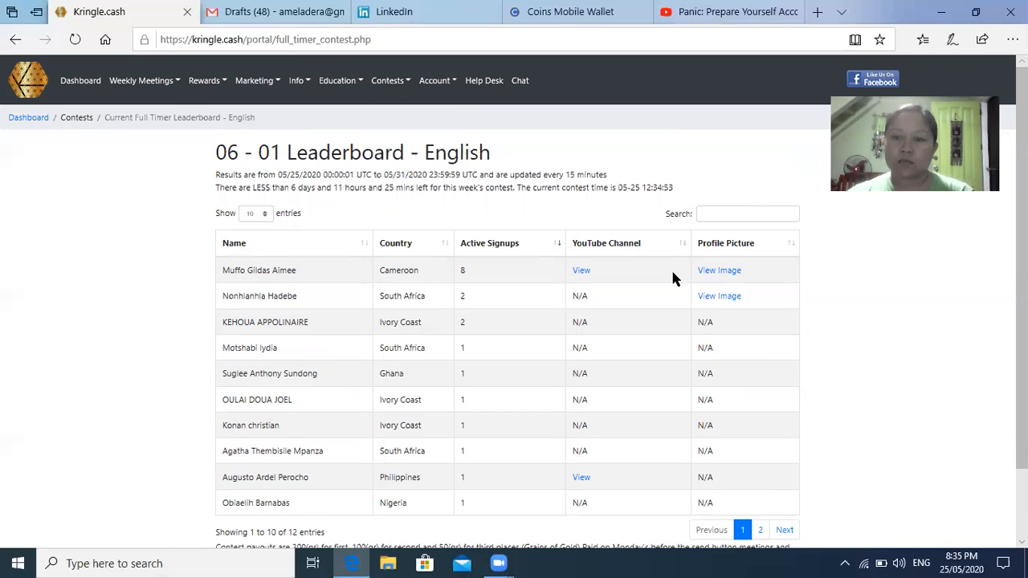
mouse_move(757, 201)
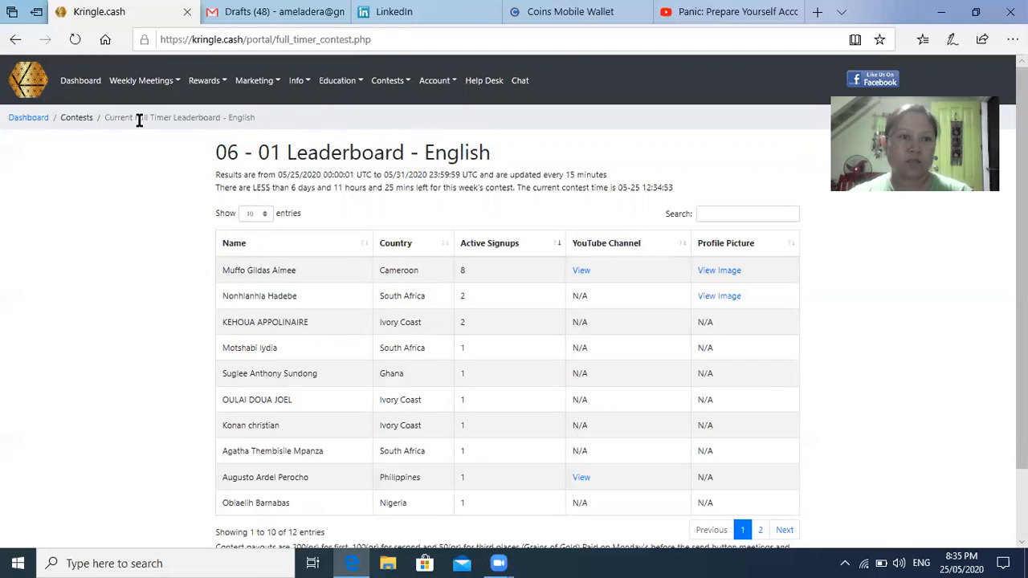
View the English weekly meeting page, then the Tagalog Send Button meeting page.
click(141, 80)
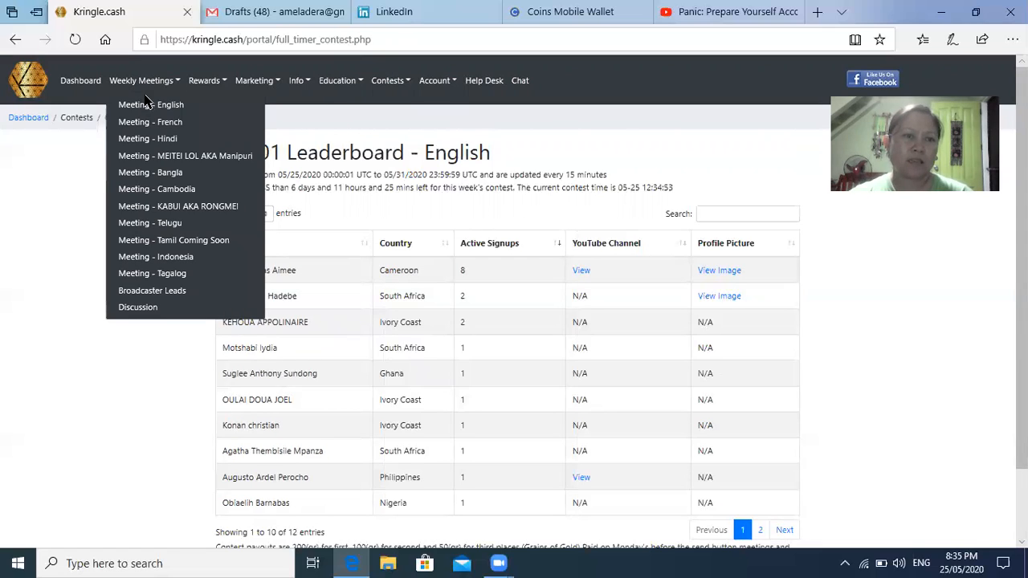
mouse_move(151, 105)
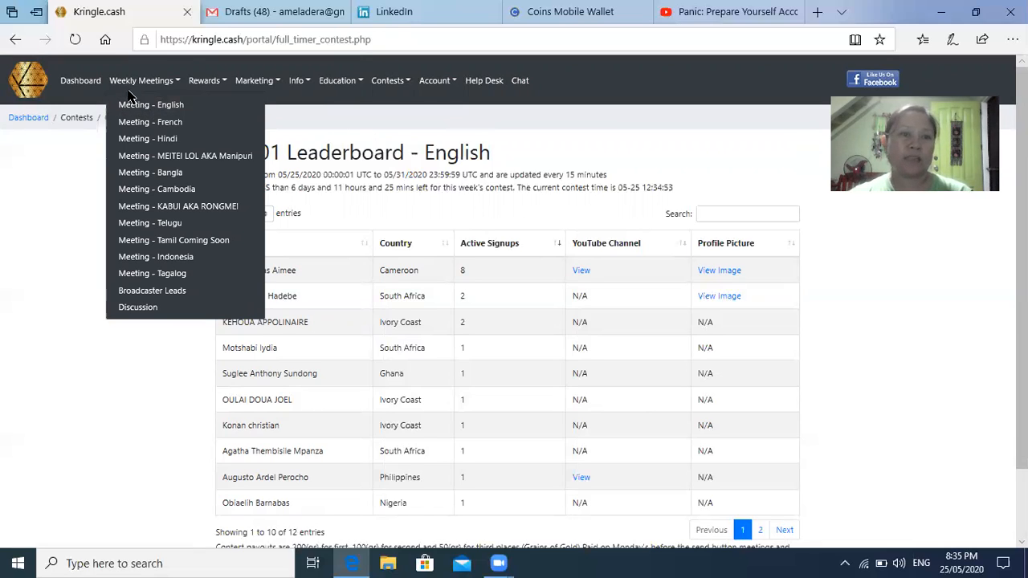
click(151, 104)
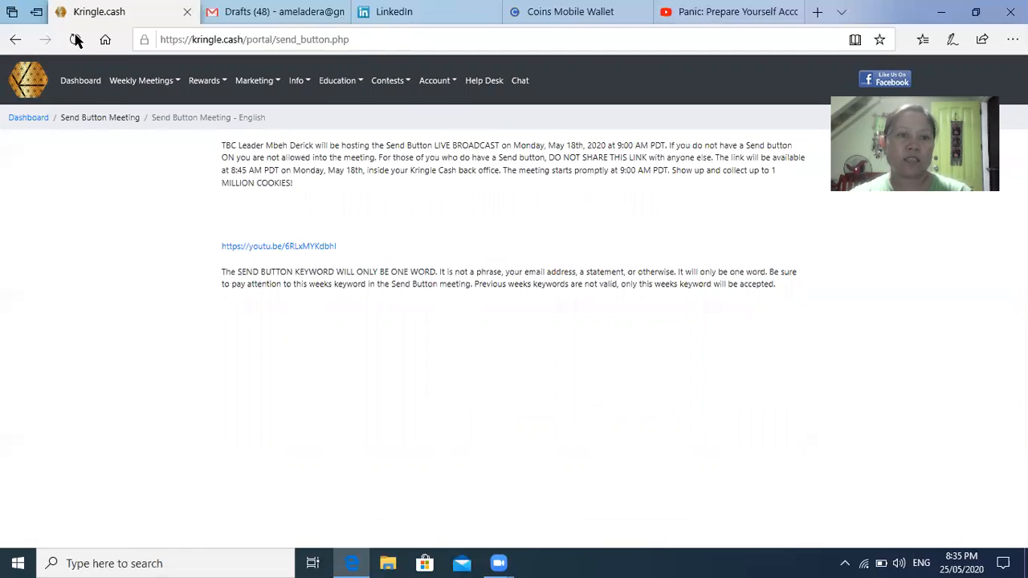
click(141, 80)
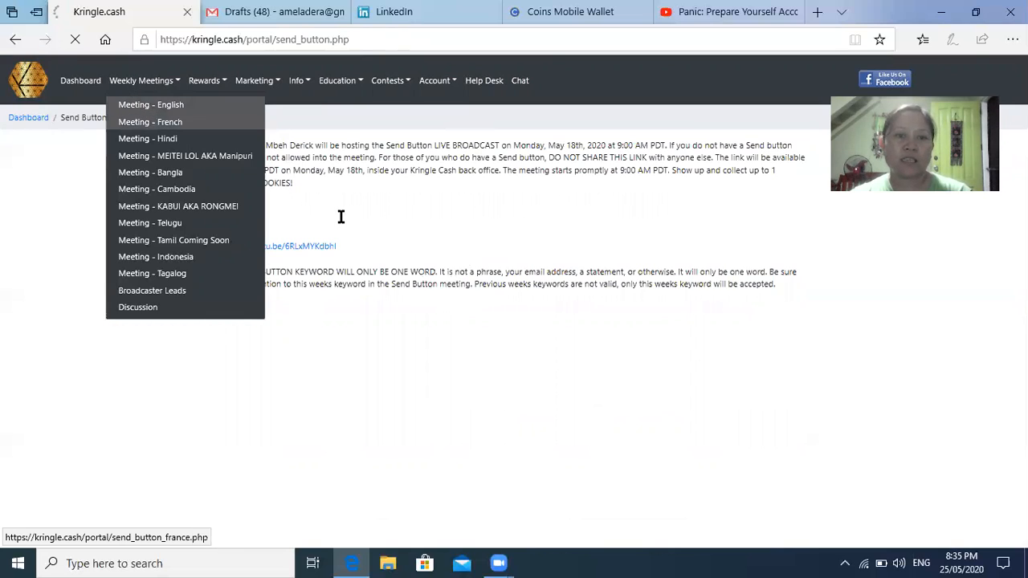
click(151, 105)
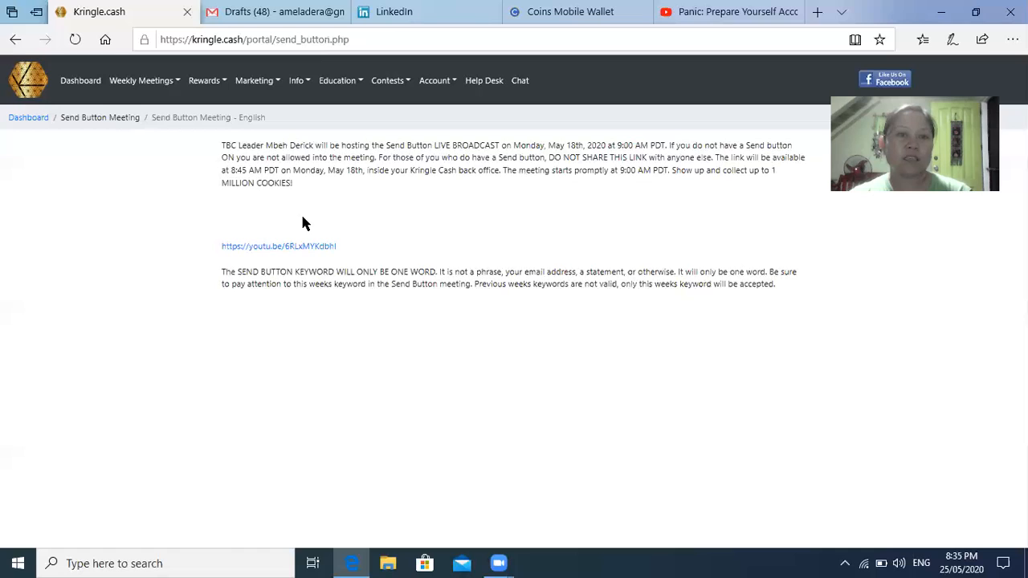
mouse_move(279, 245)
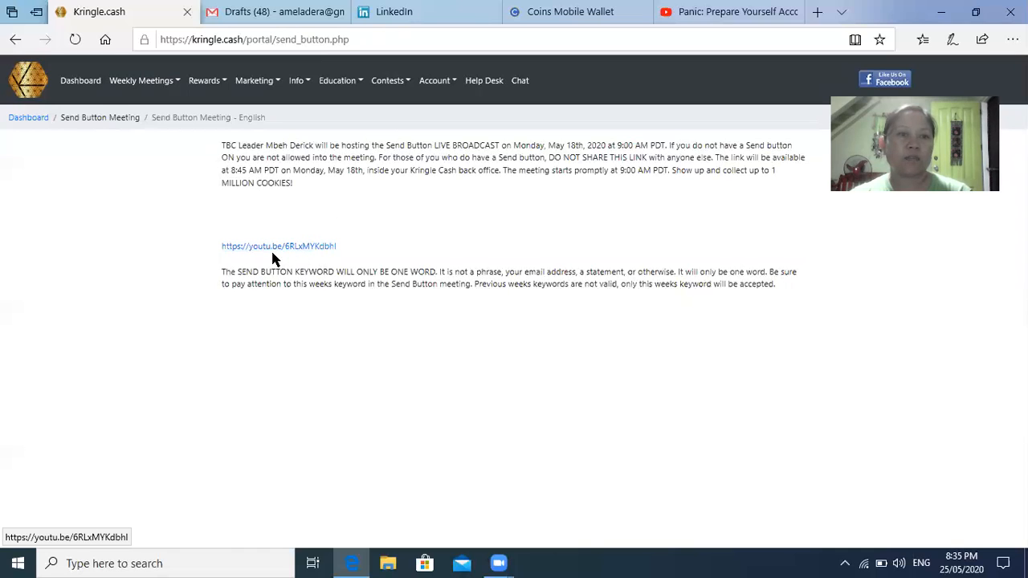
mouse_move(135, 88)
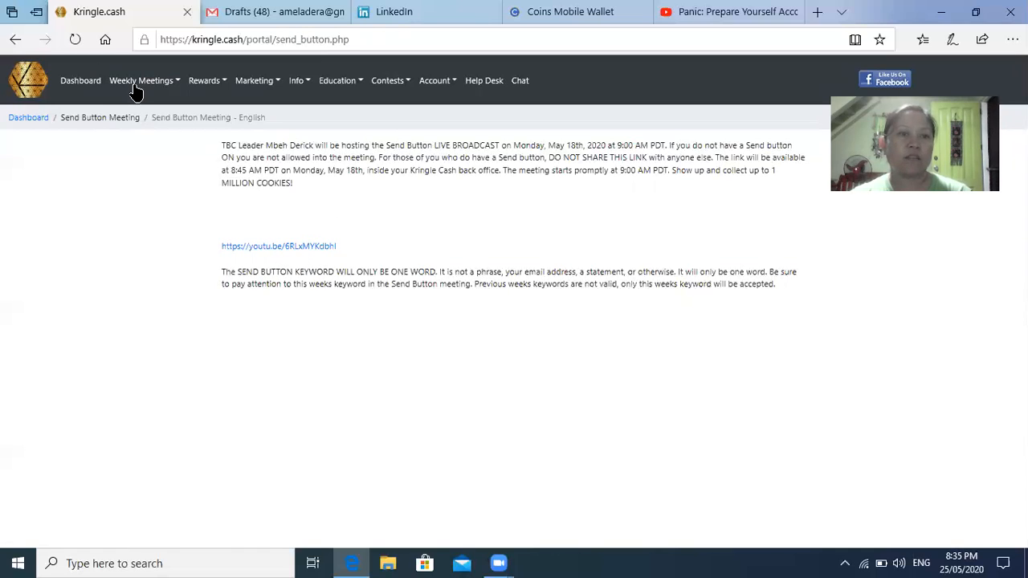
click(142, 80)
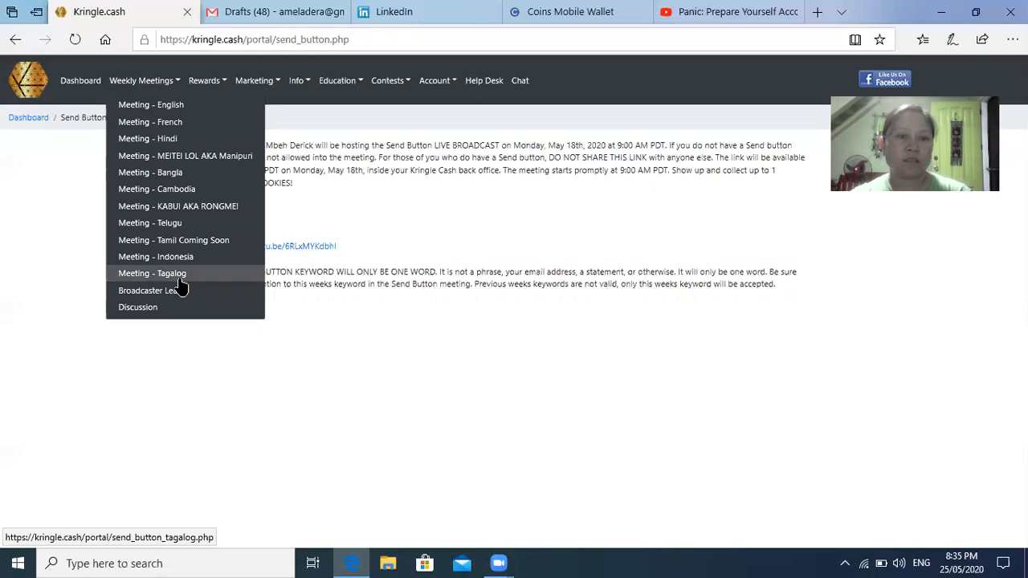
click(152, 273)
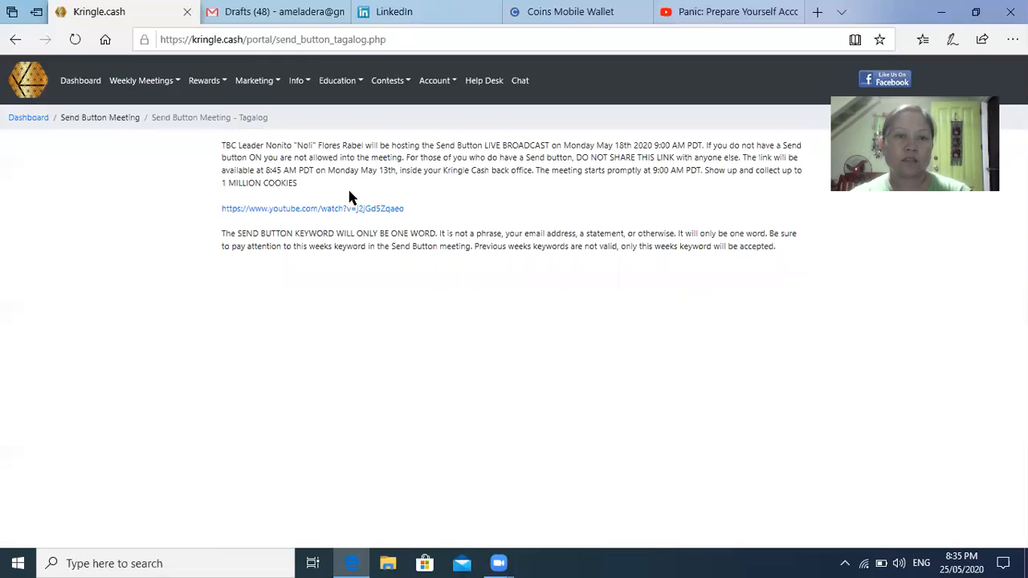
click(142, 80)
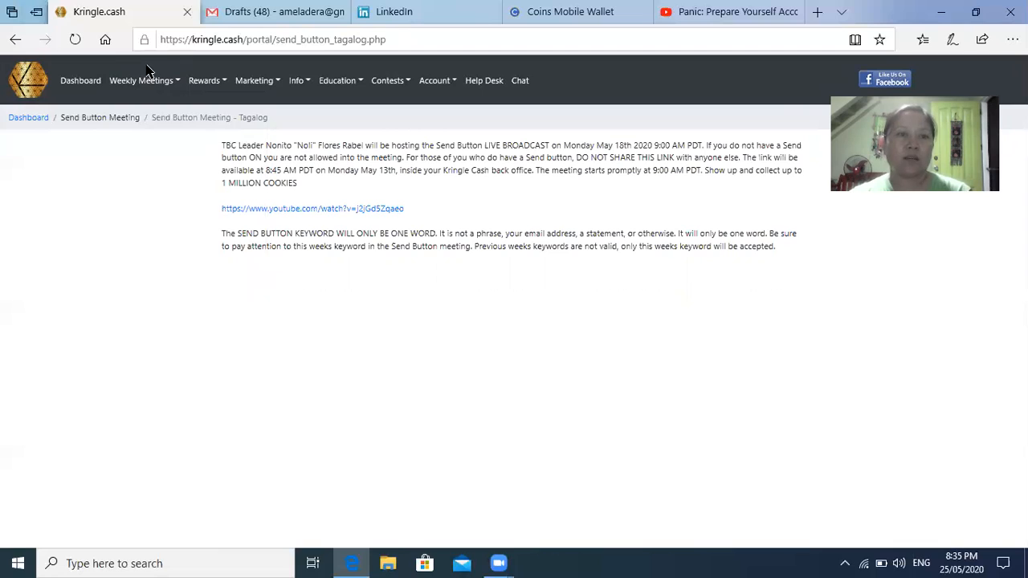
click(141, 80)
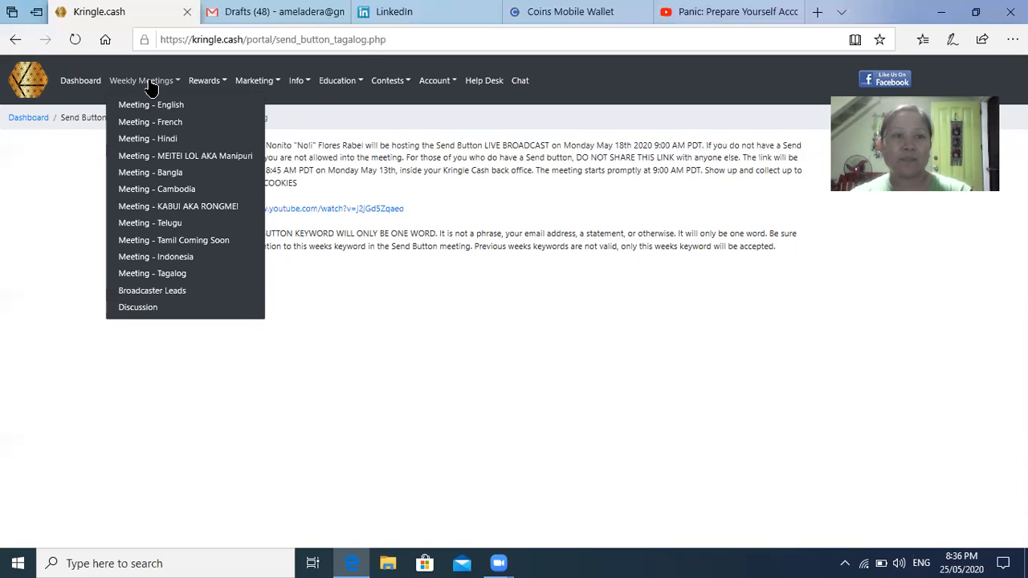
Navigate from the Marketing menu to the PDF Guides page listing three guides.
click(253, 80)
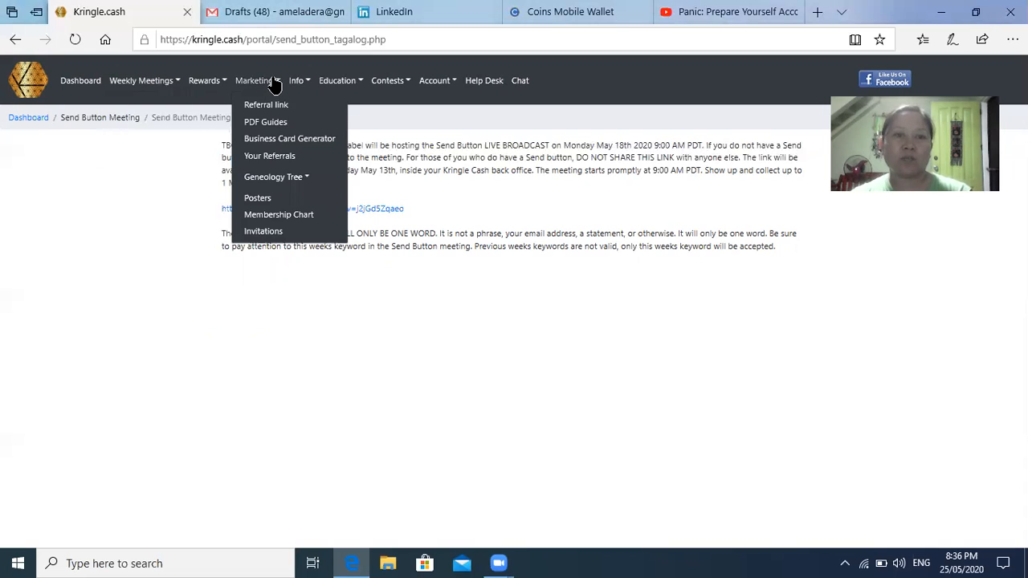
click(295, 81)
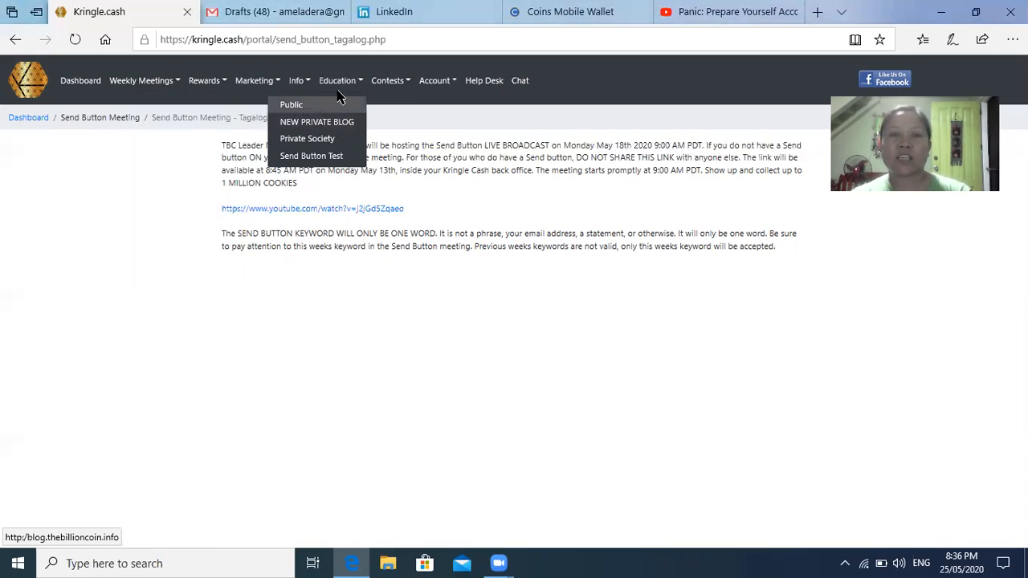
mouse_move(291, 105)
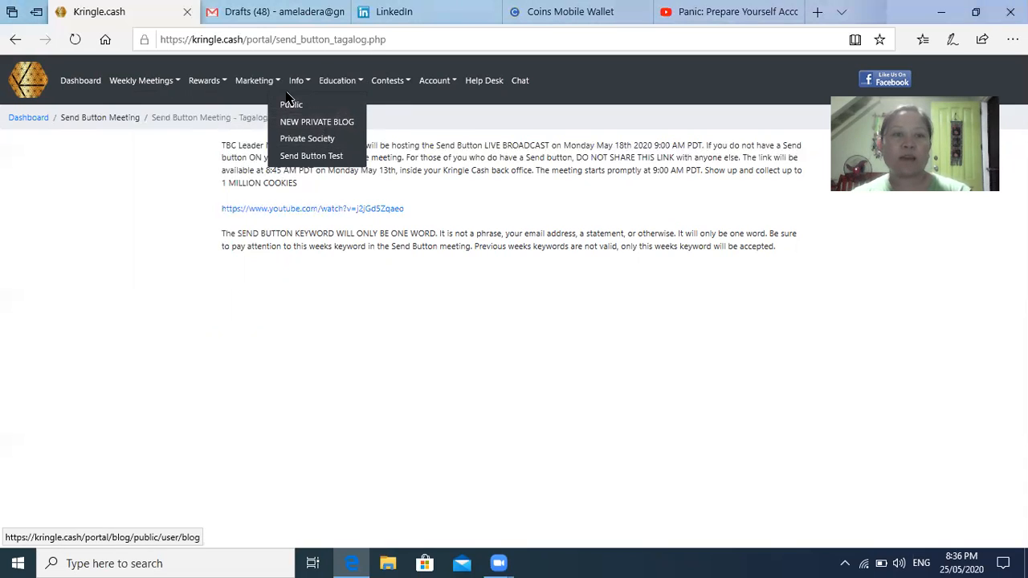
click(254, 80)
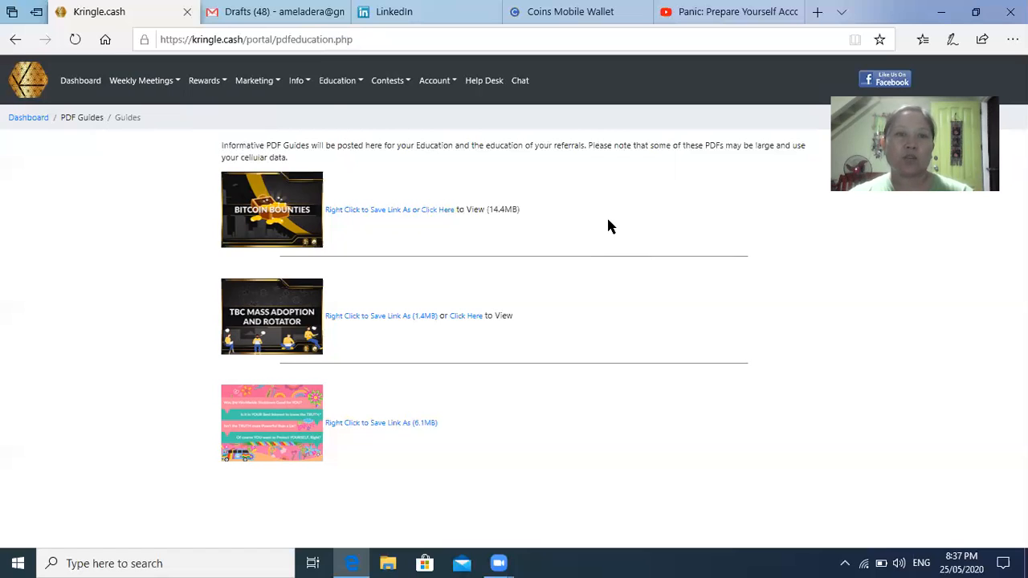
click(388, 81)
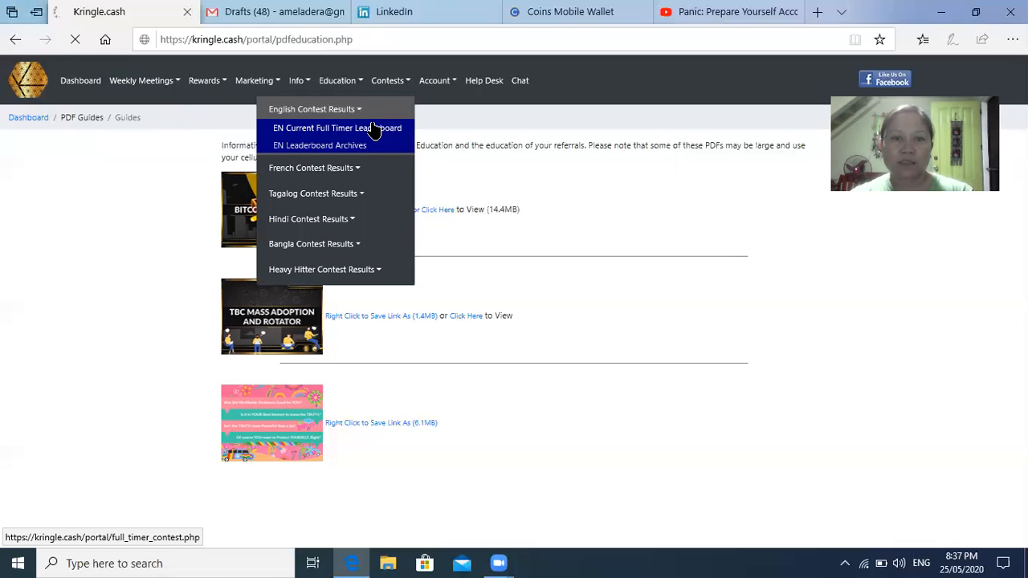
click(336, 127)
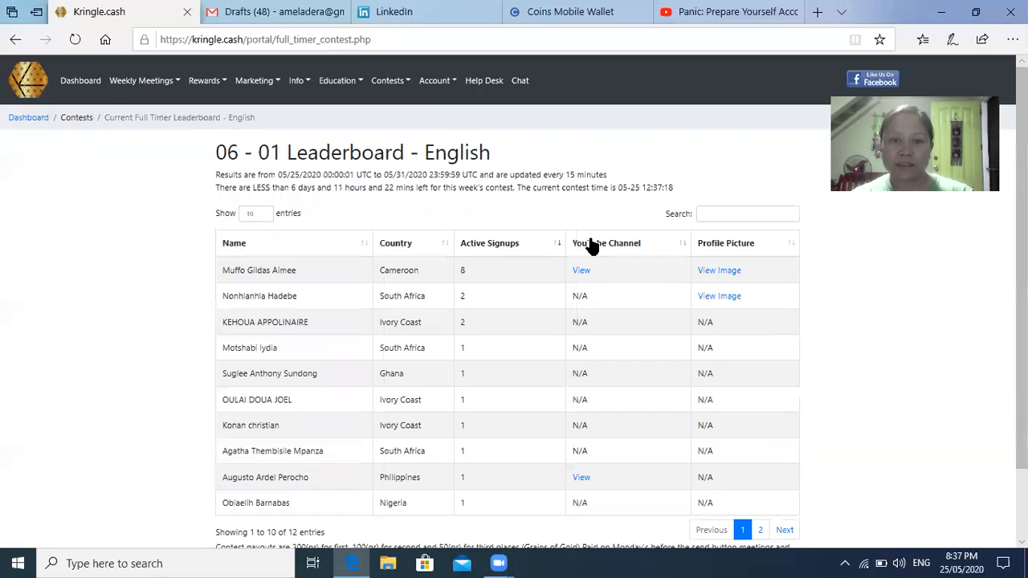
click(254, 80)
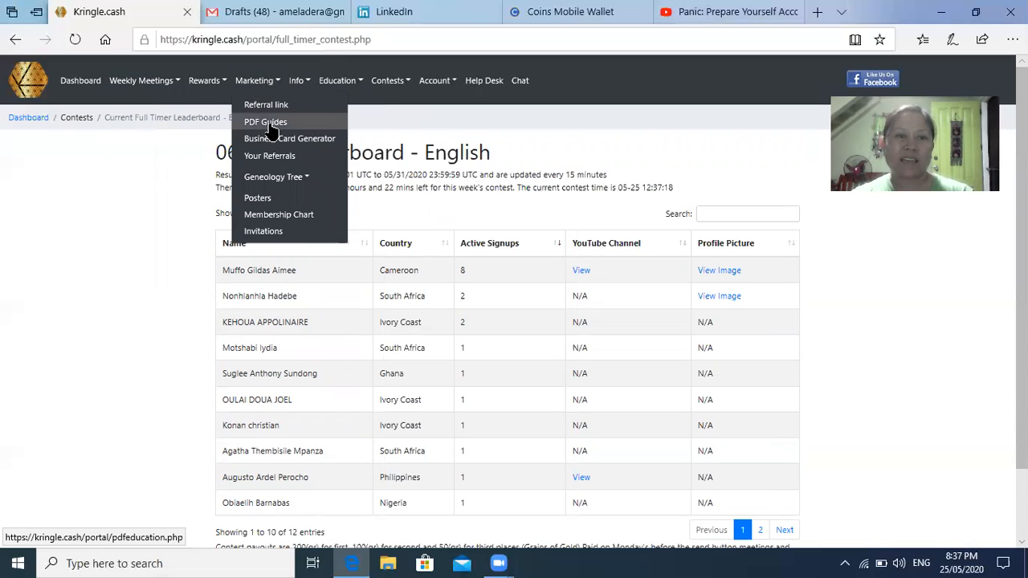
click(266, 121)
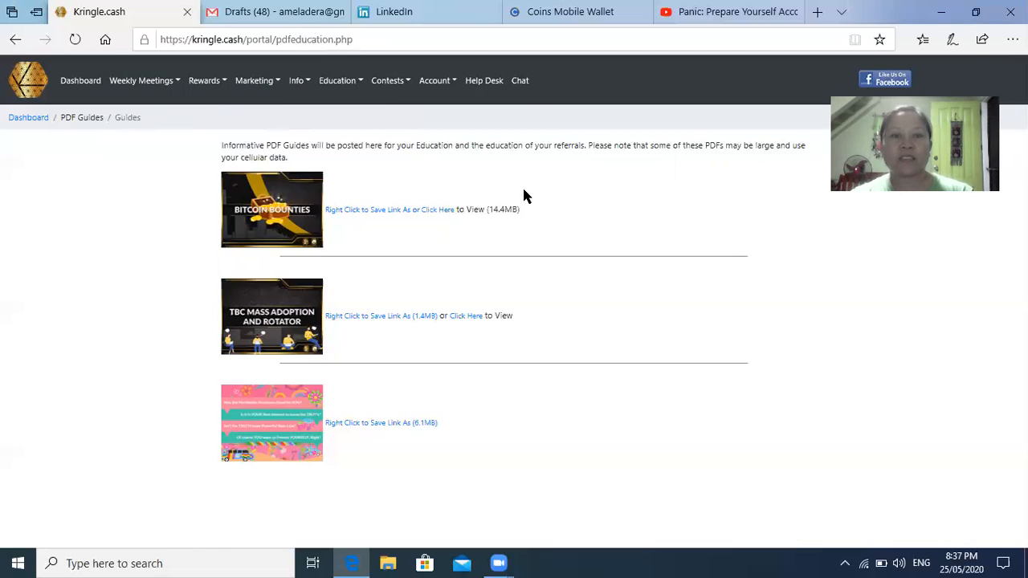
mouse_move(257, 225)
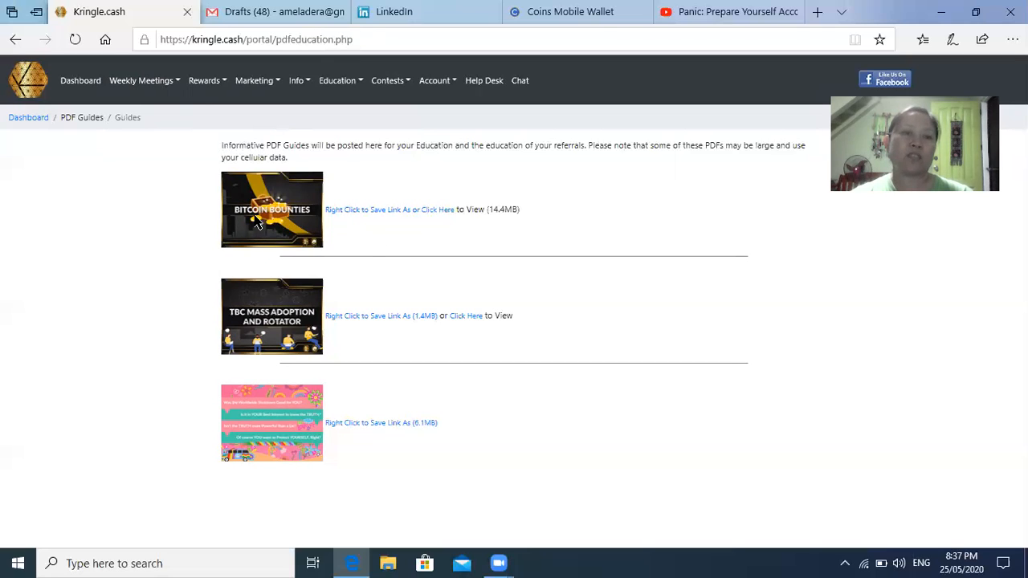
mouse_move(273, 312)
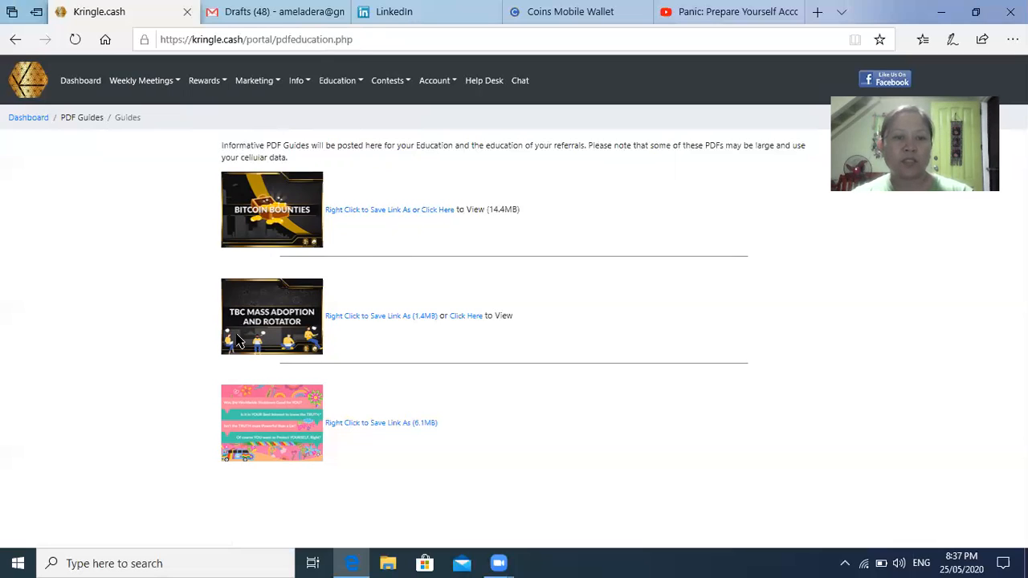
mouse_move(370, 333)
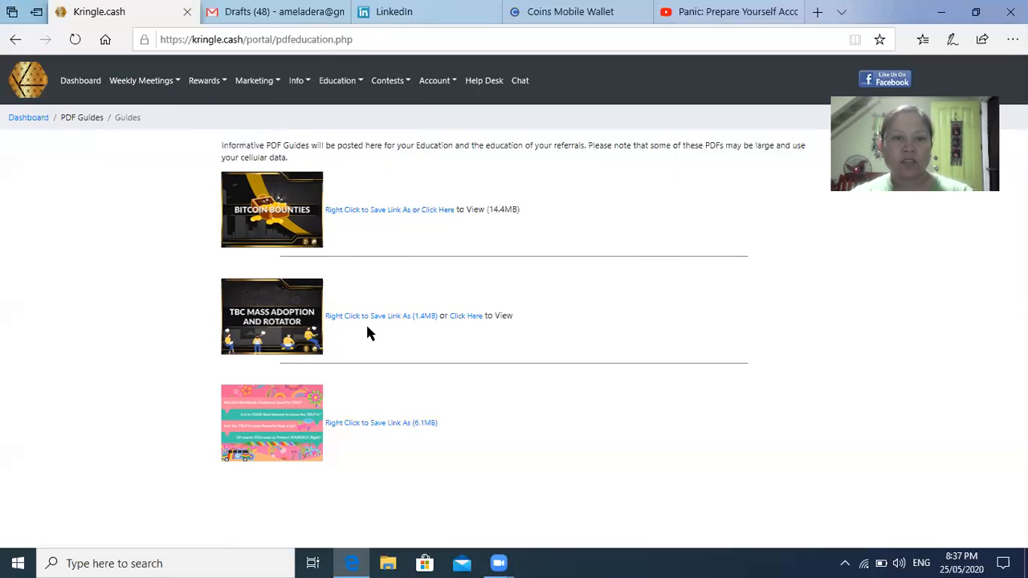
mouse_move(381, 445)
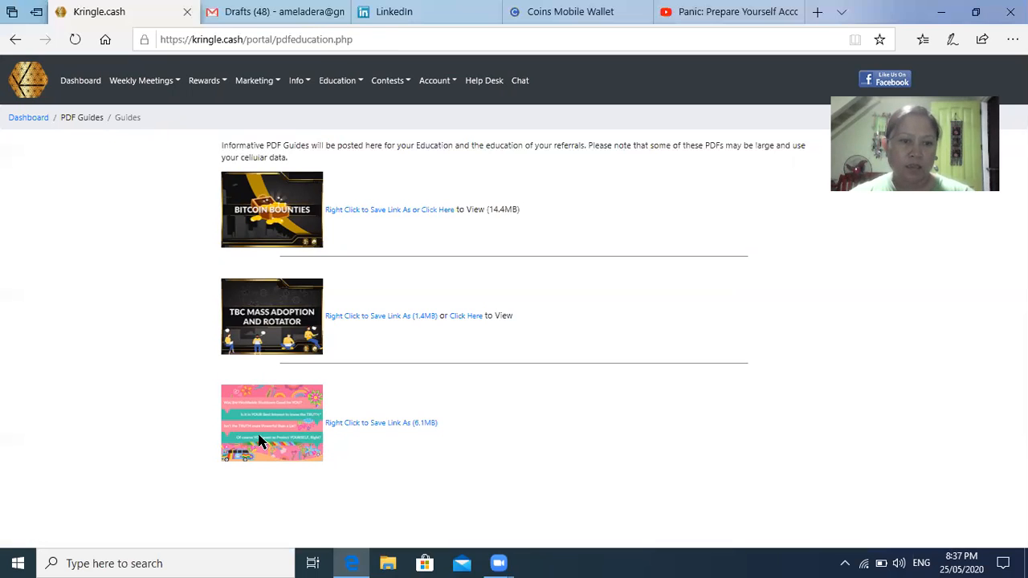
mouse_move(259, 413)
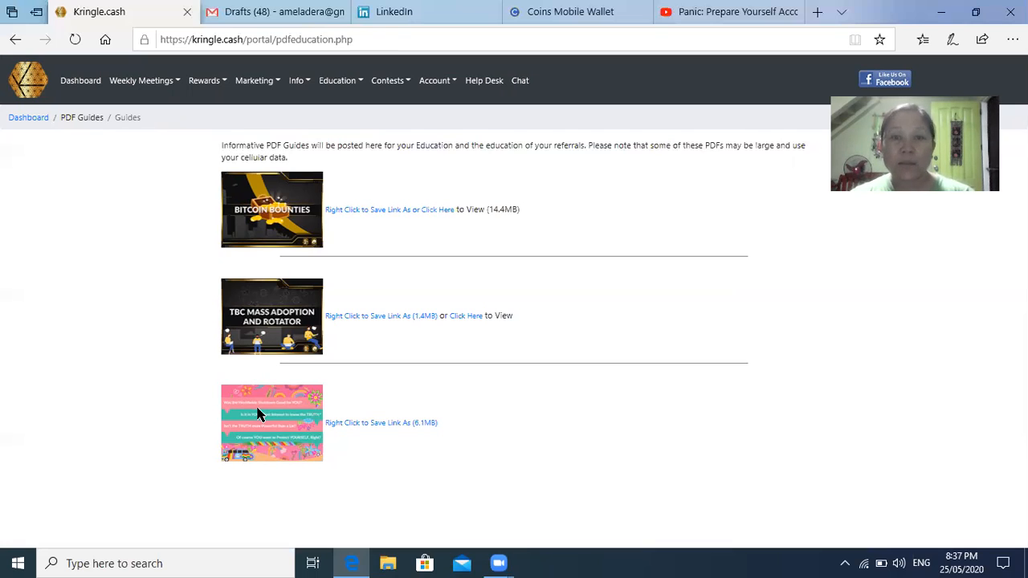
mouse_move(273, 453)
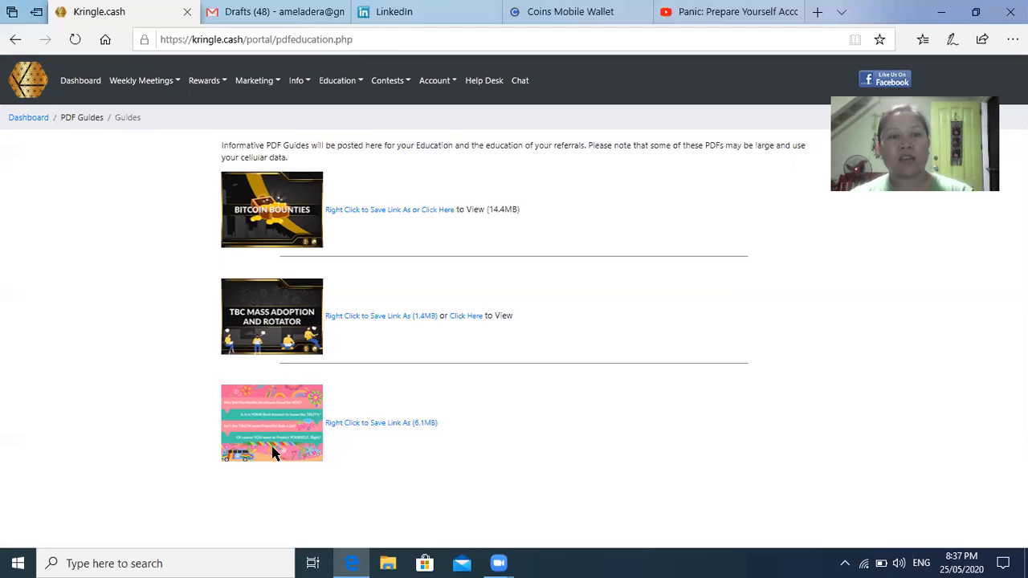
mouse_move(456, 194)
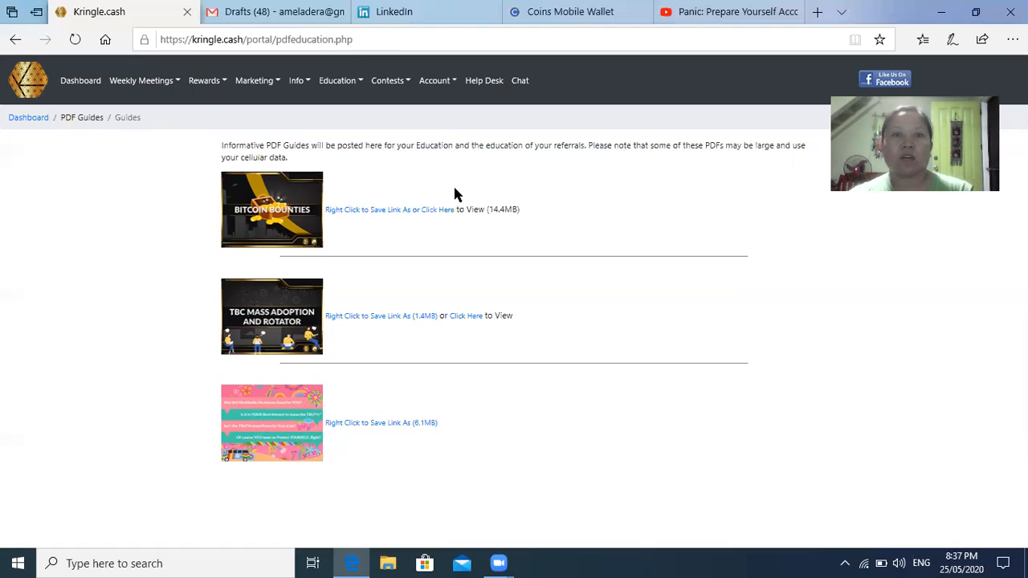
Return to the Dashboard showing A-Team status, position 100 of 22,210 slots.
click(435, 80)
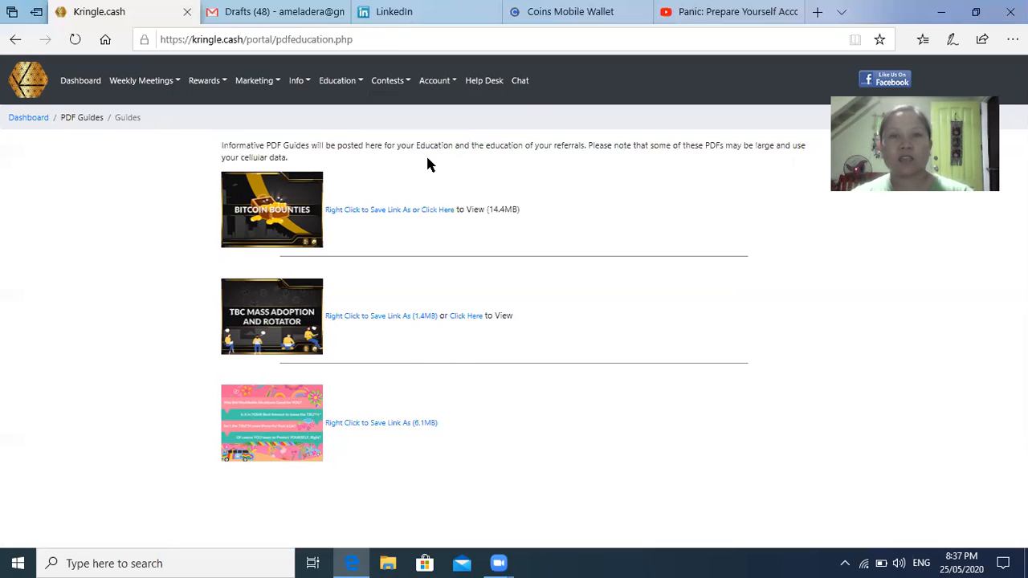
mouse_move(440, 167)
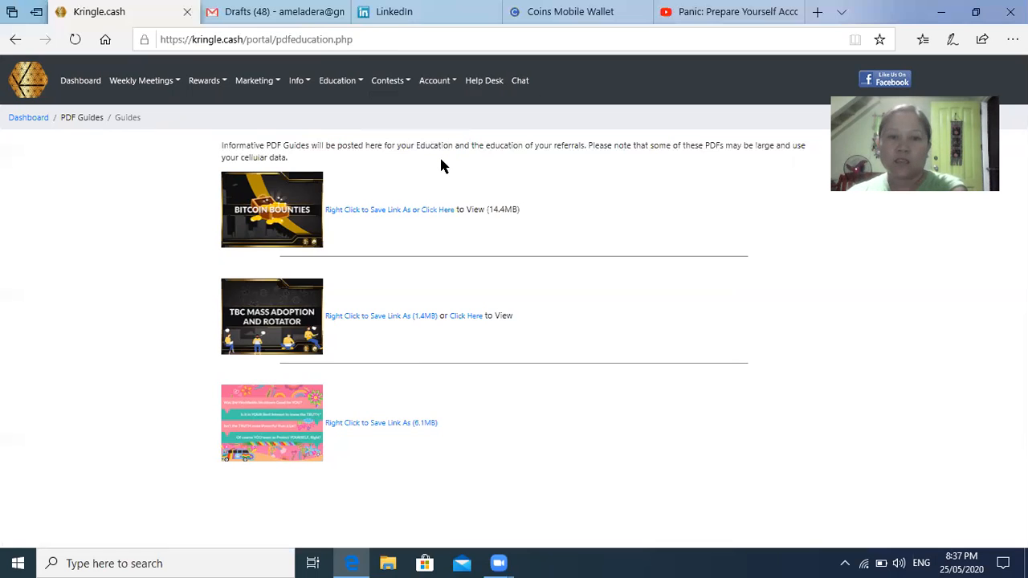
mouse_move(291, 387)
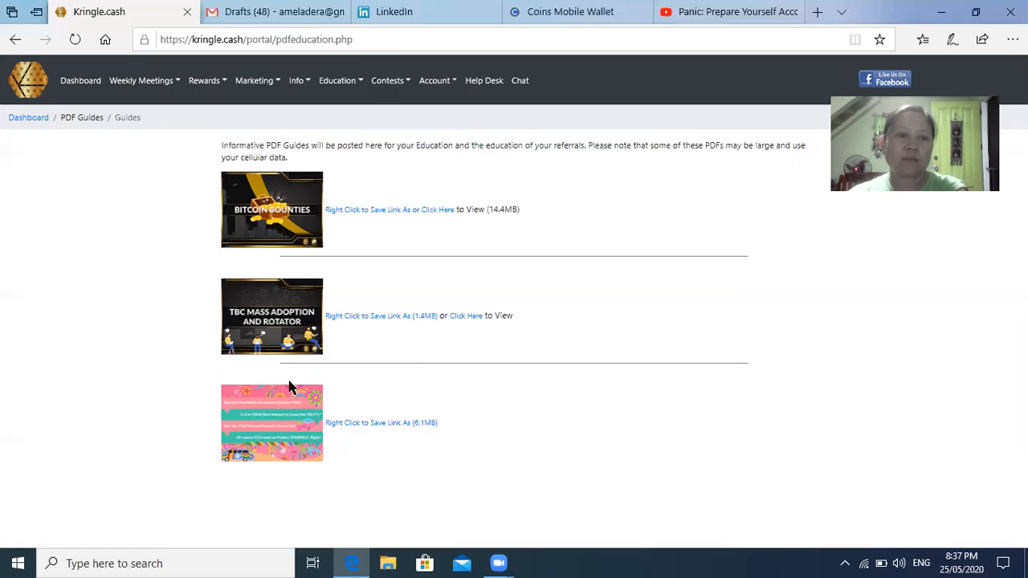
mouse_move(303, 437)
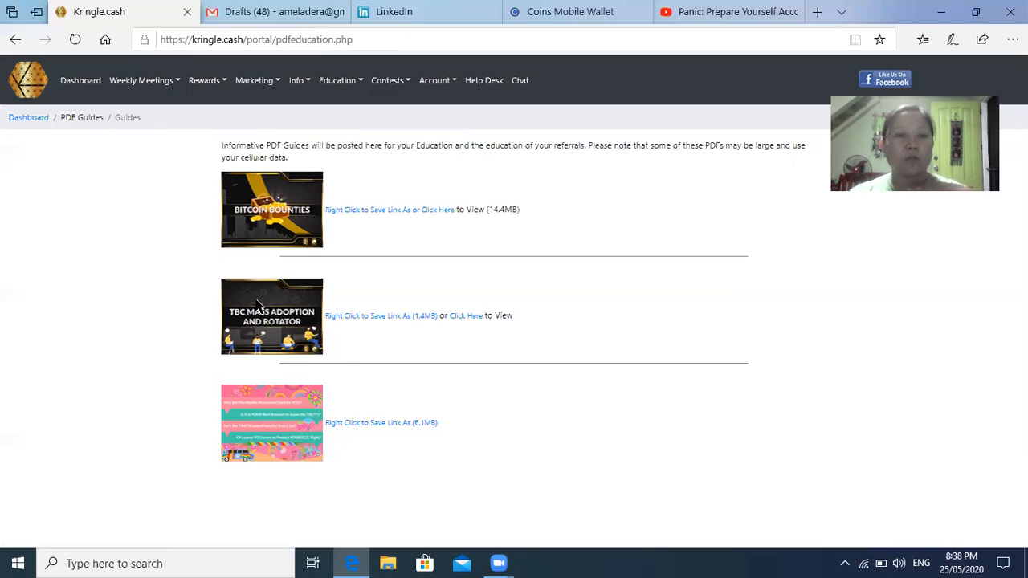
mouse_move(267, 354)
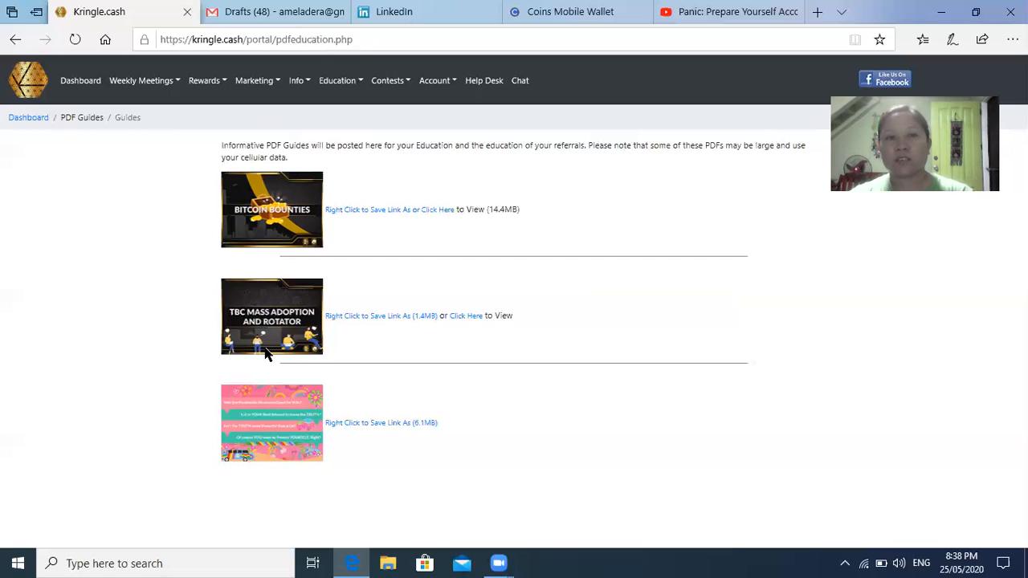
mouse_move(325, 338)
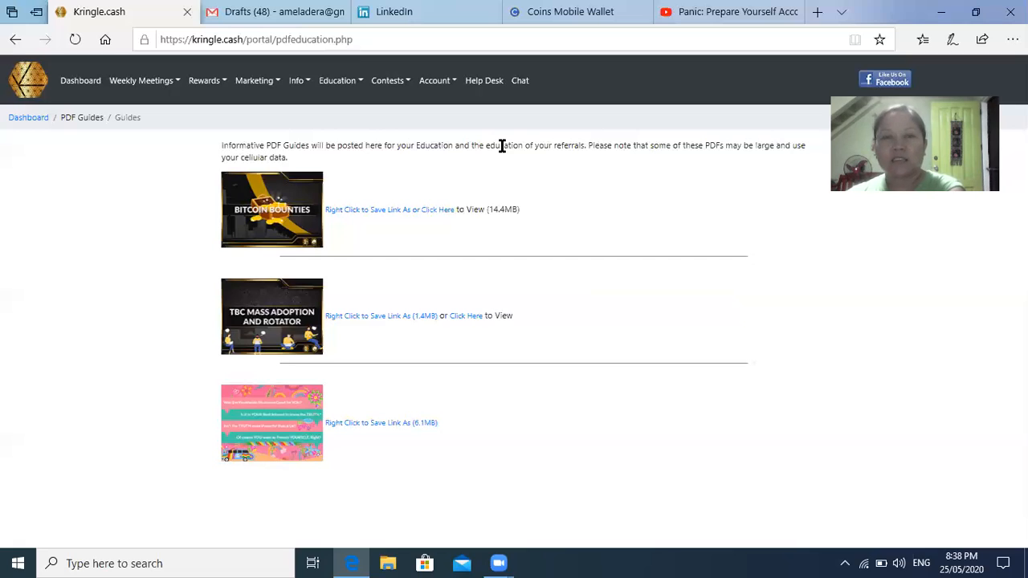
mouse_move(425, 168)
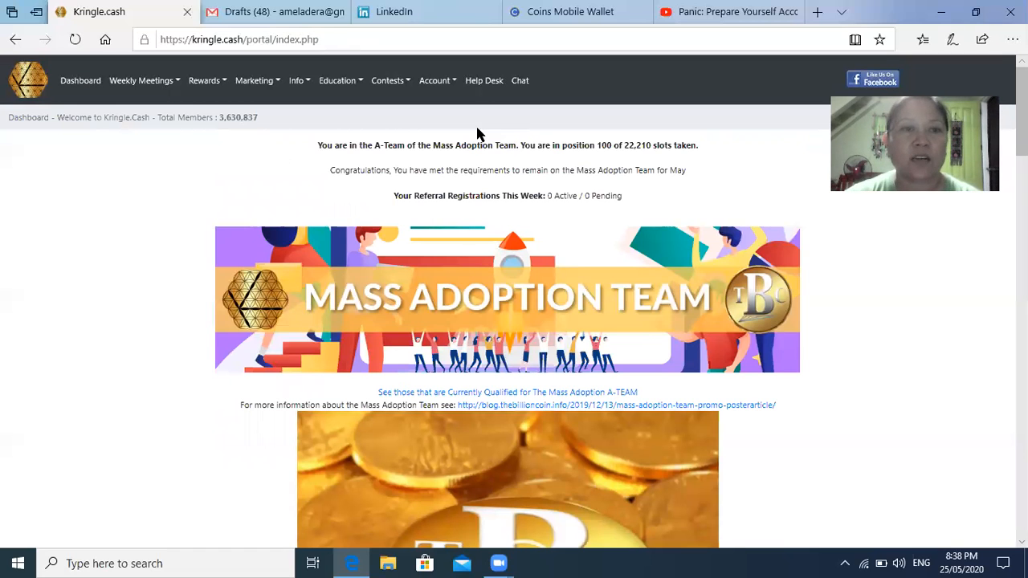
mouse_move(560, 218)
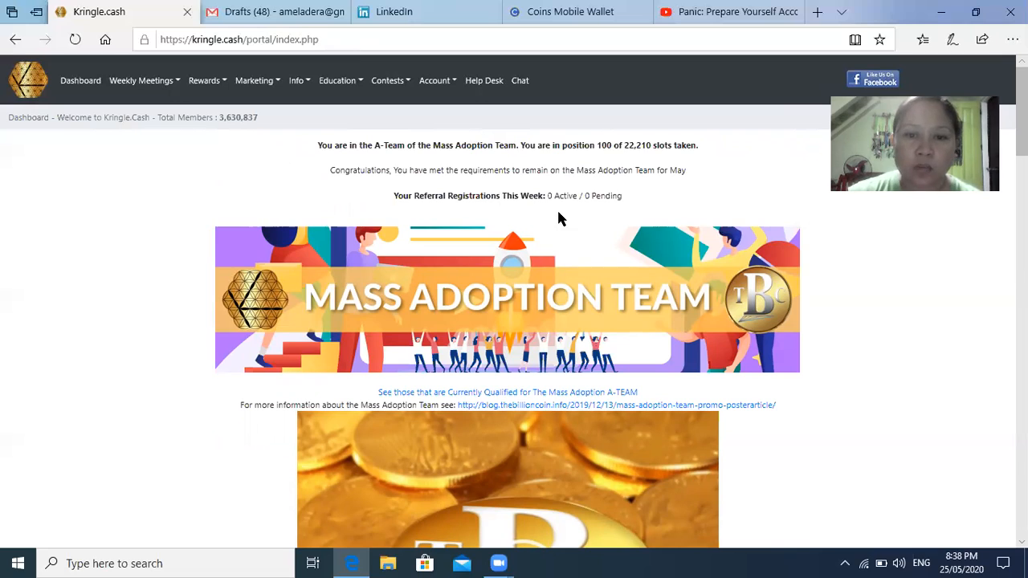
mouse_move(566, 381)
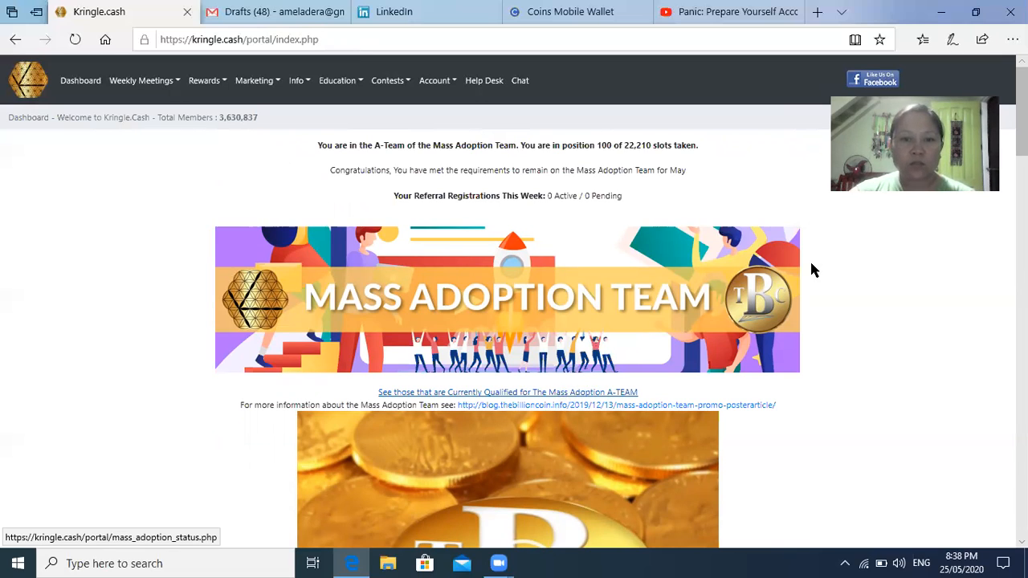
click(507, 391)
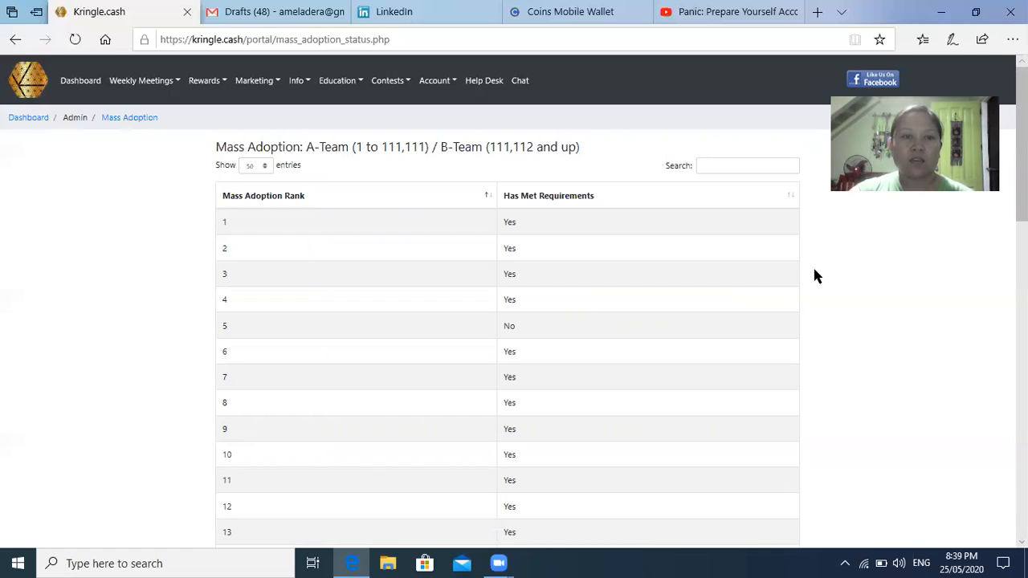
mouse_move(677, 258)
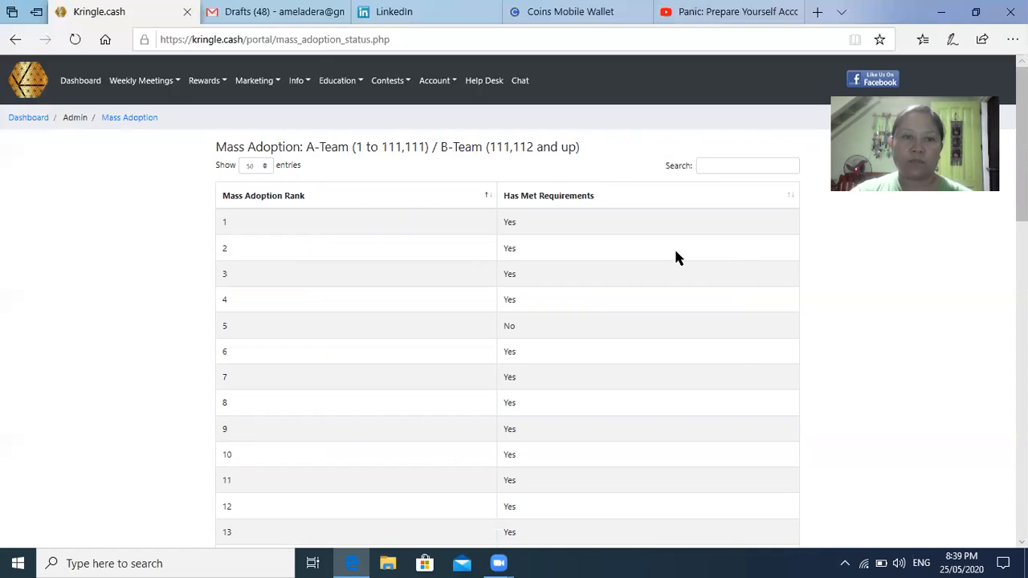
mouse_move(682, 251)
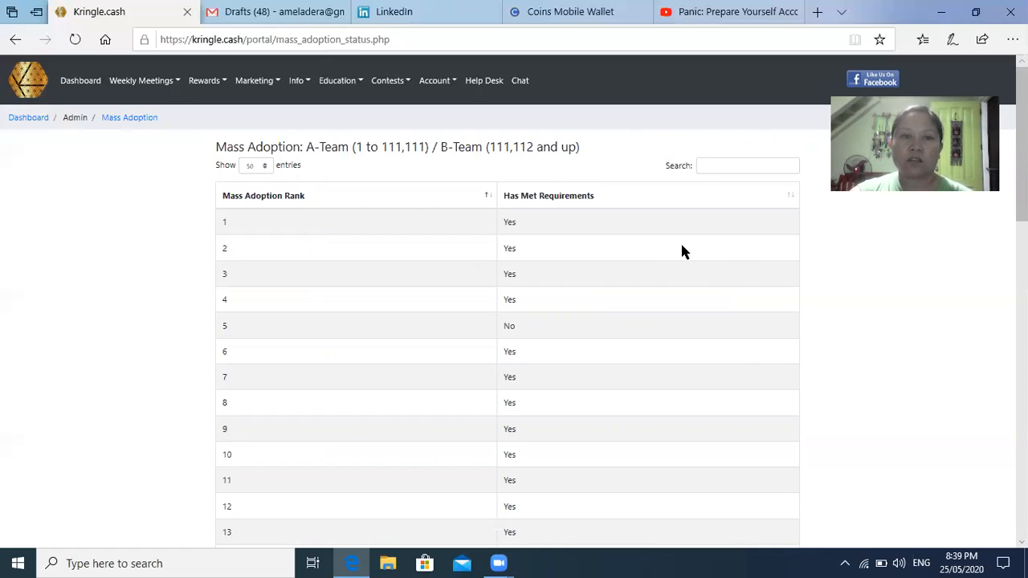
mouse_move(610, 217)
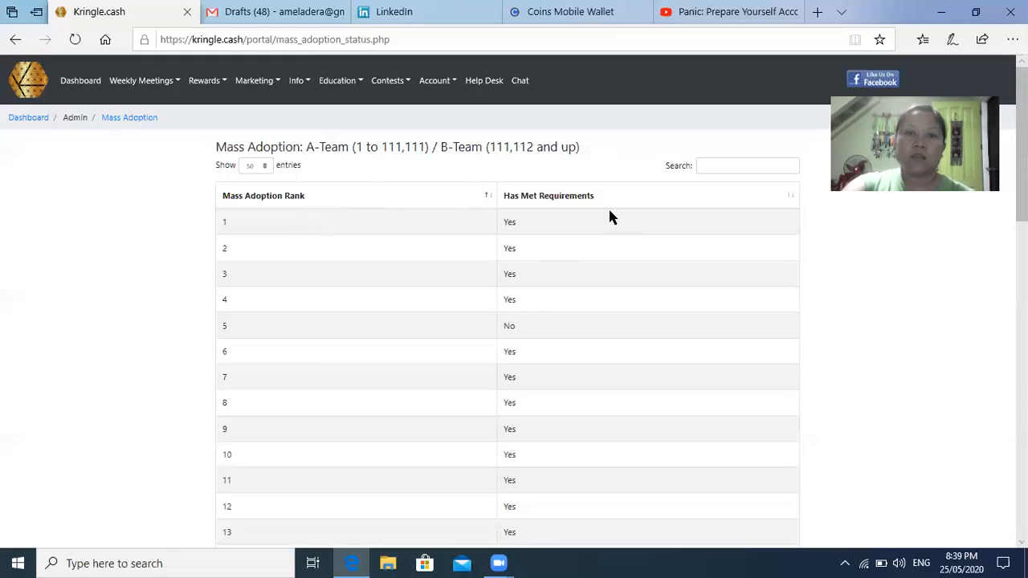